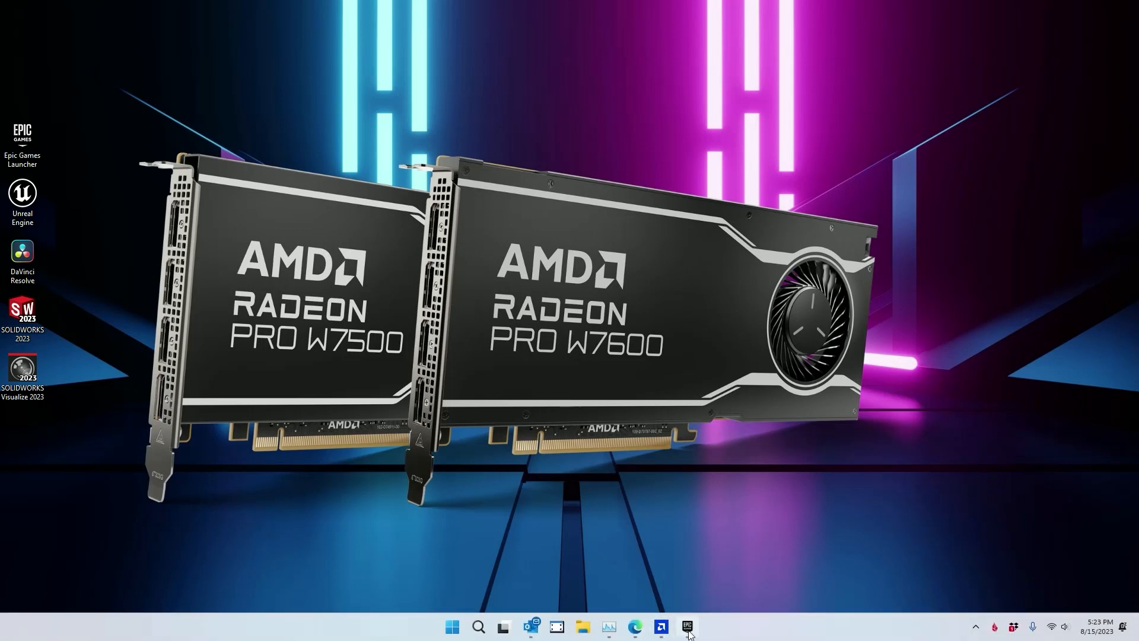
Step: Launch Epic Games Launcher and open MeerkatDemo from My Projects in the Library
click(686, 626)
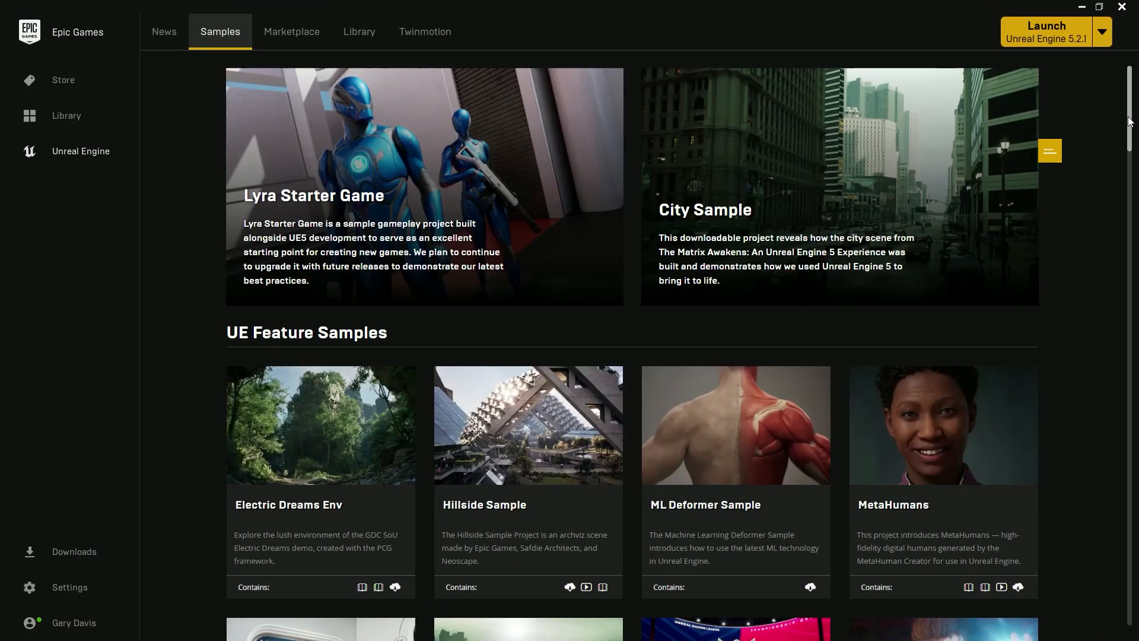
scroll(down, 3)
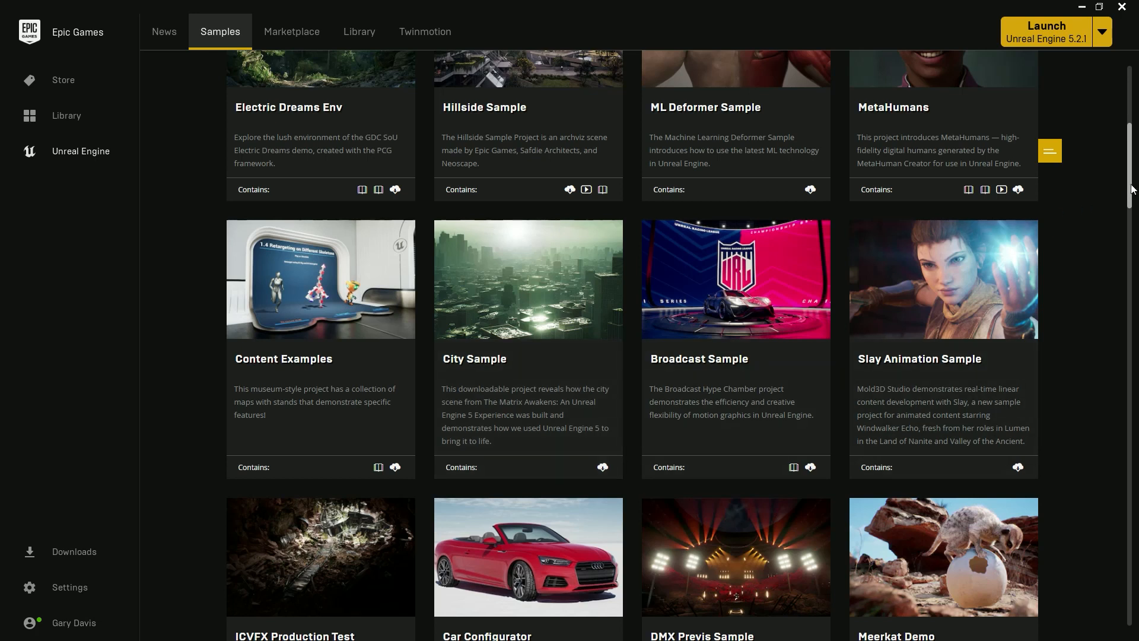
scroll(up, 3)
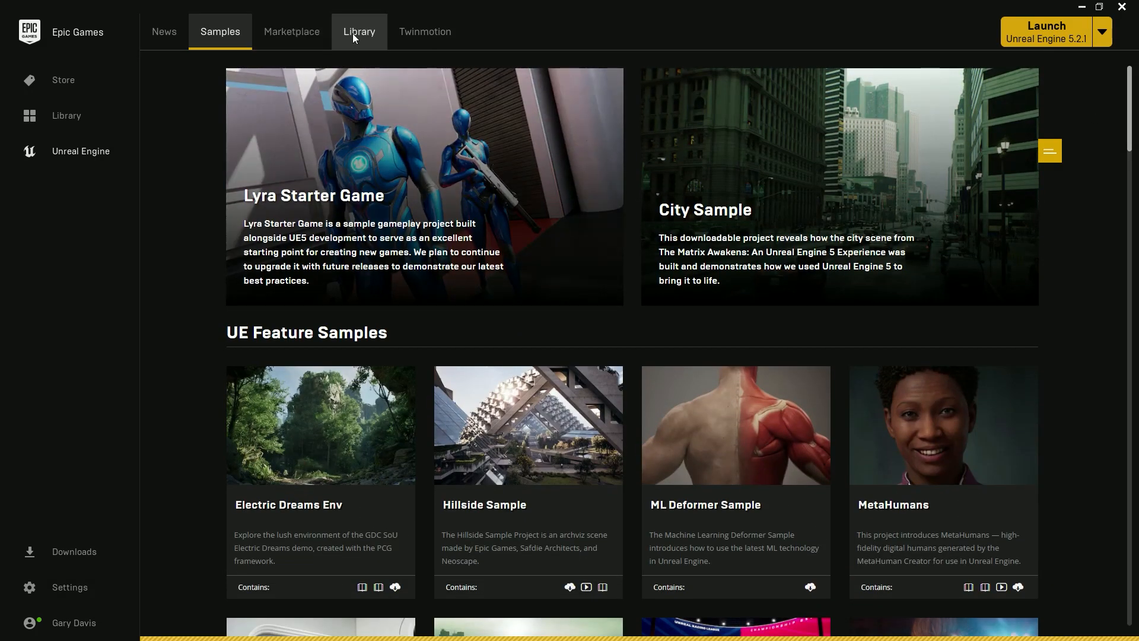
click(358, 32)
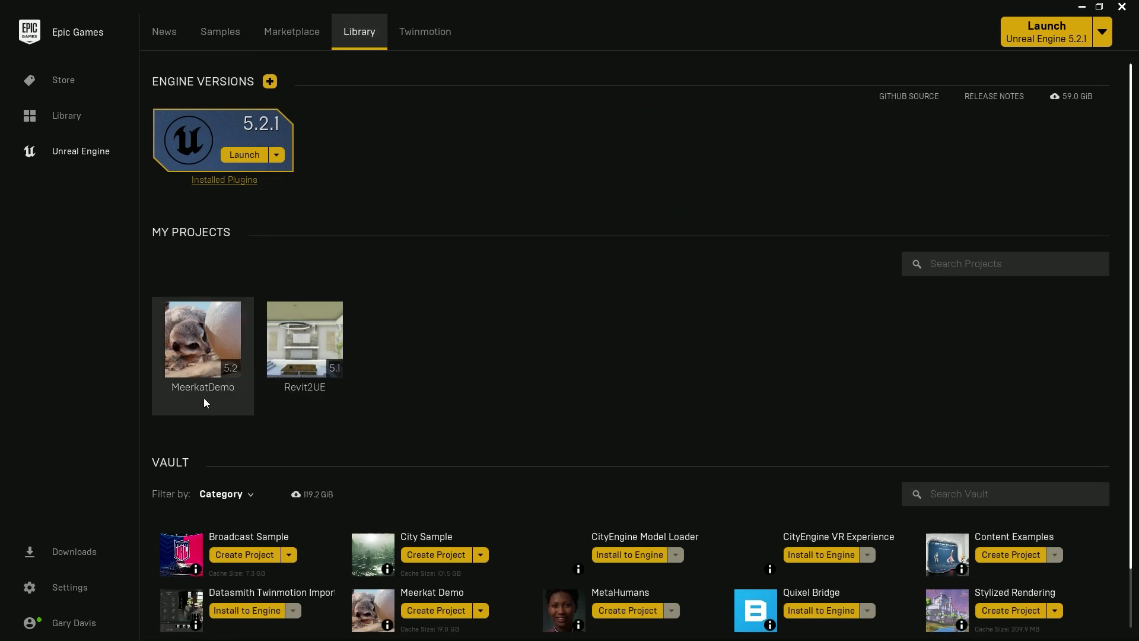
mouse_move(203, 338)
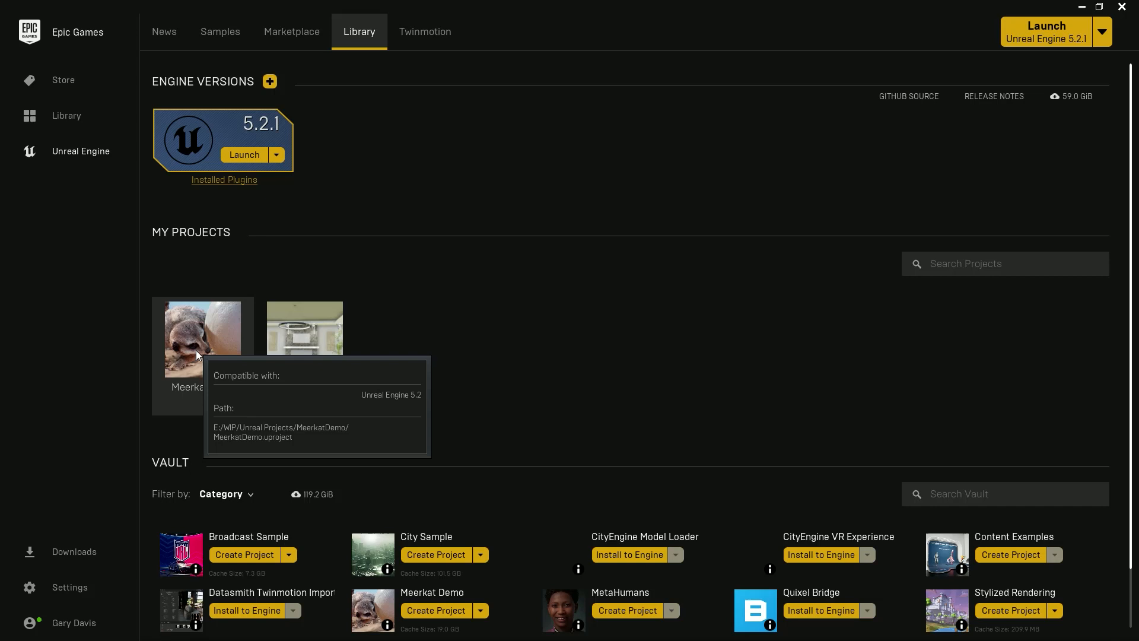
right_click(202, 338)
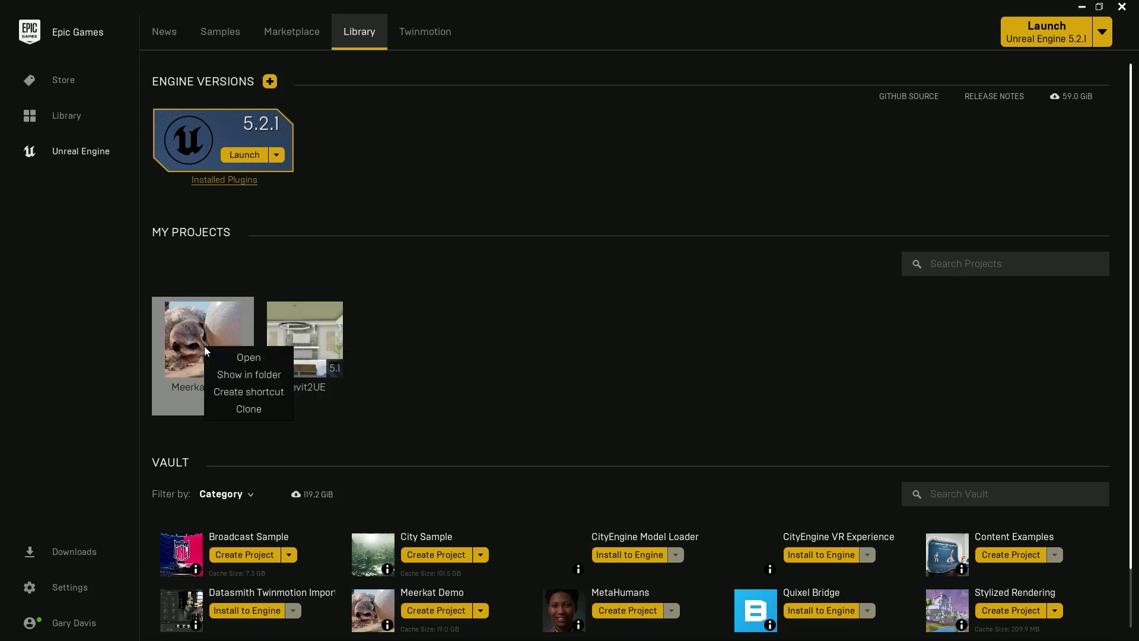
click(247, 356)
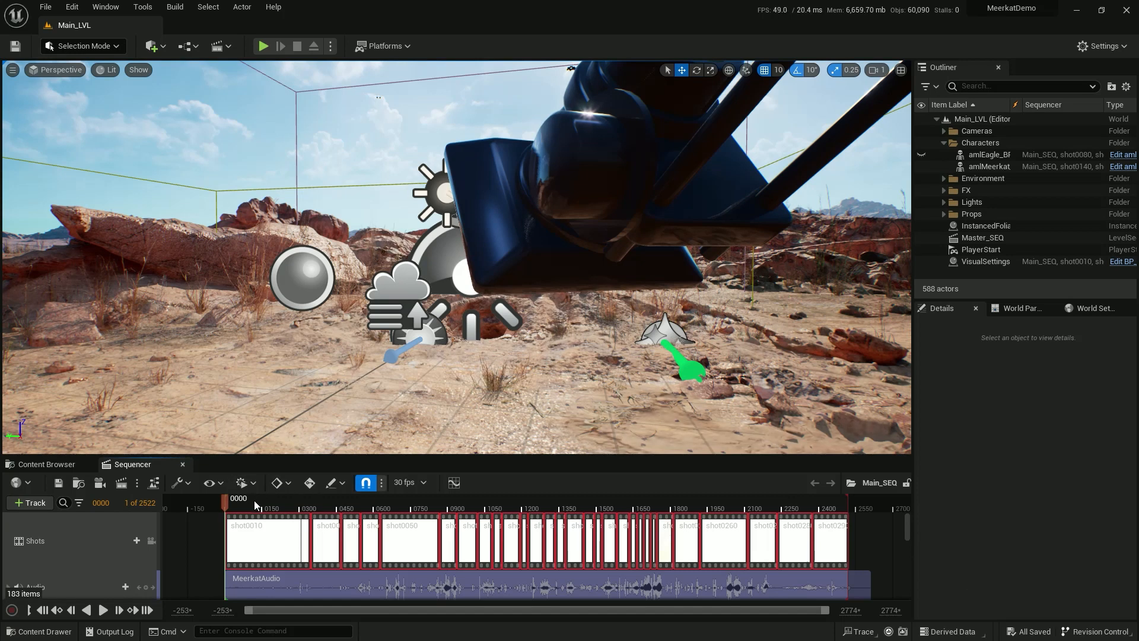
drag(227, 498, 278, 498)
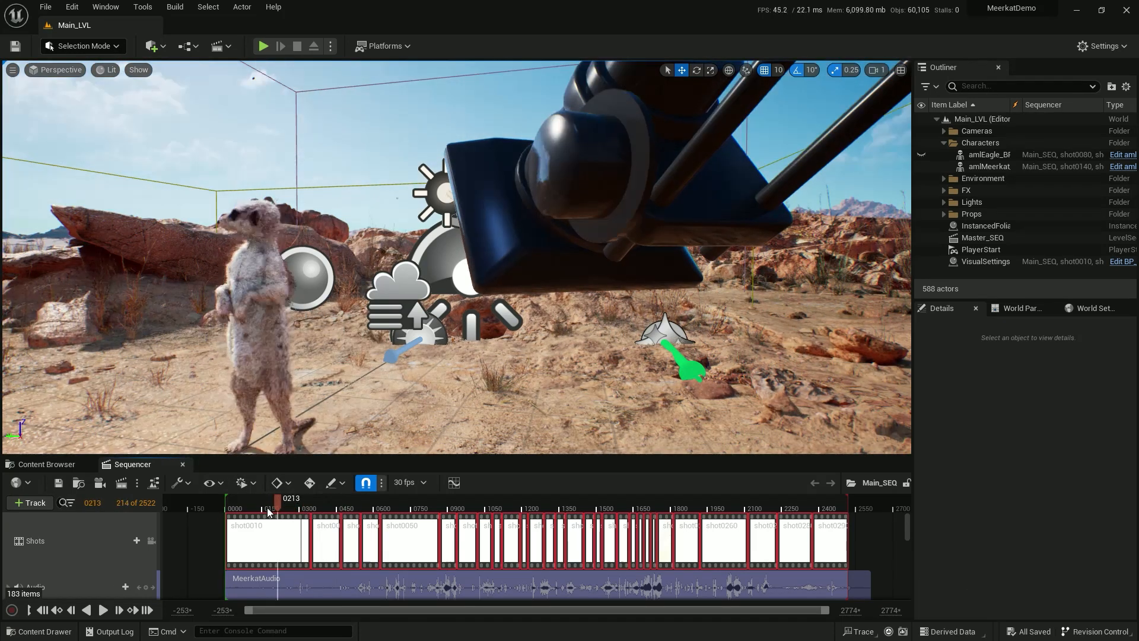
drag(275, 501, 256, 501)
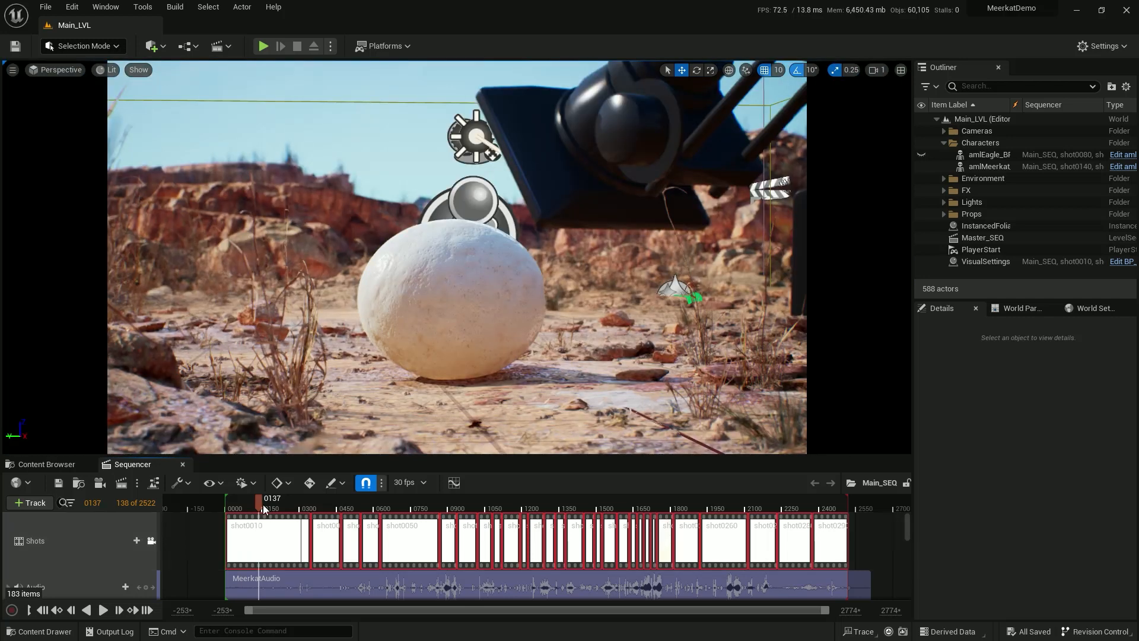
drag(262, 497, 386, 497)
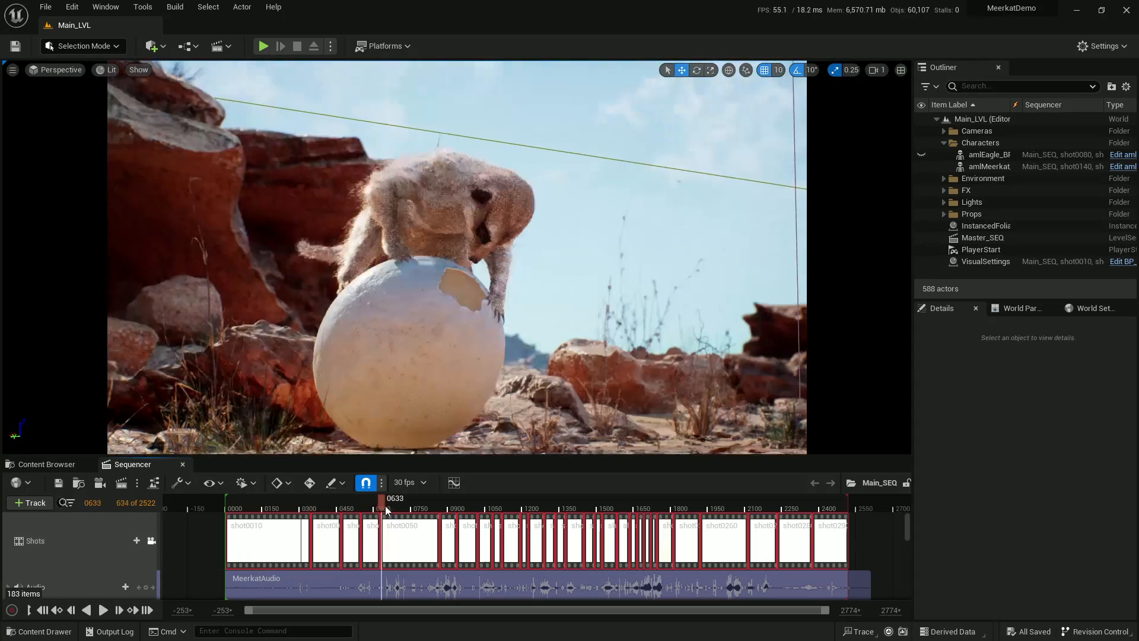
drag(386, 508, 488, 507)
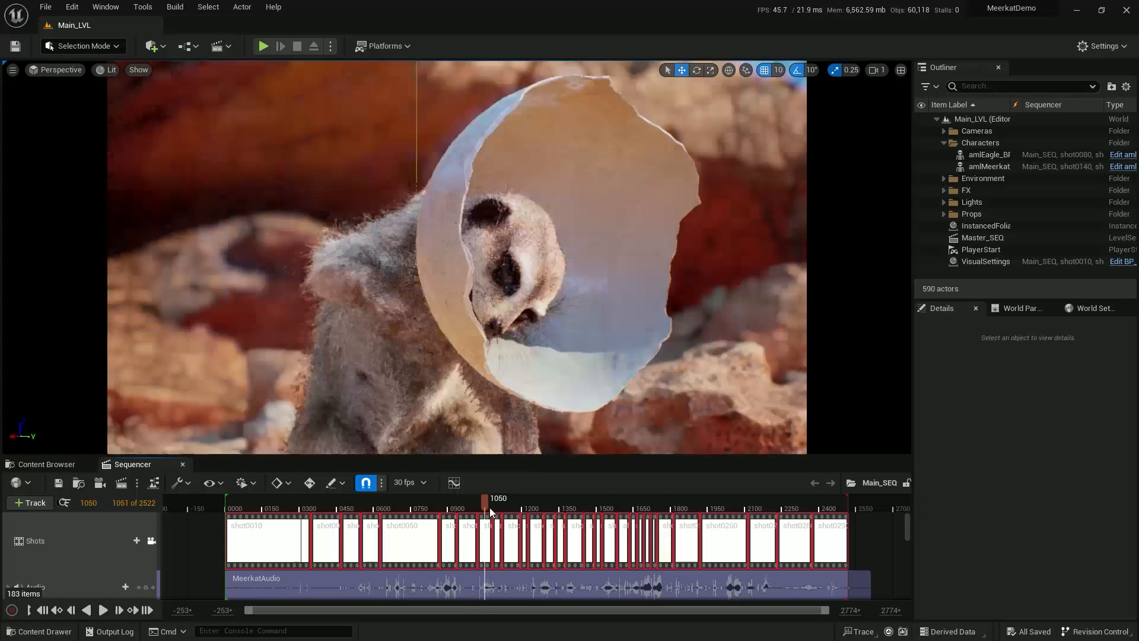
drag(489, 498, 498, 498)
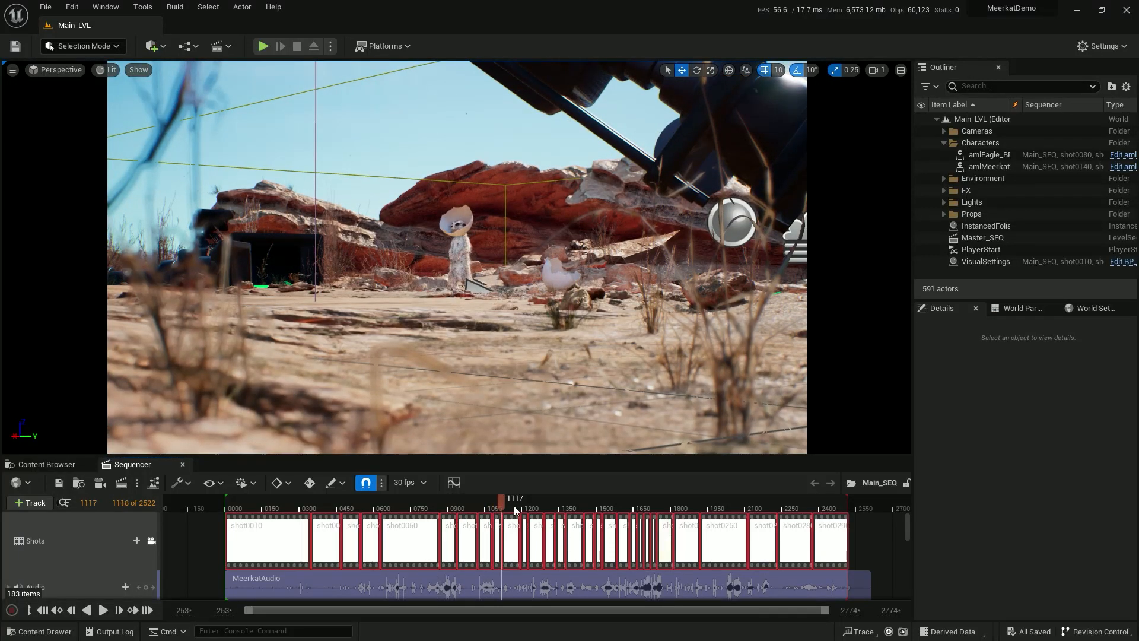
drag(515, 501, 436, 501)
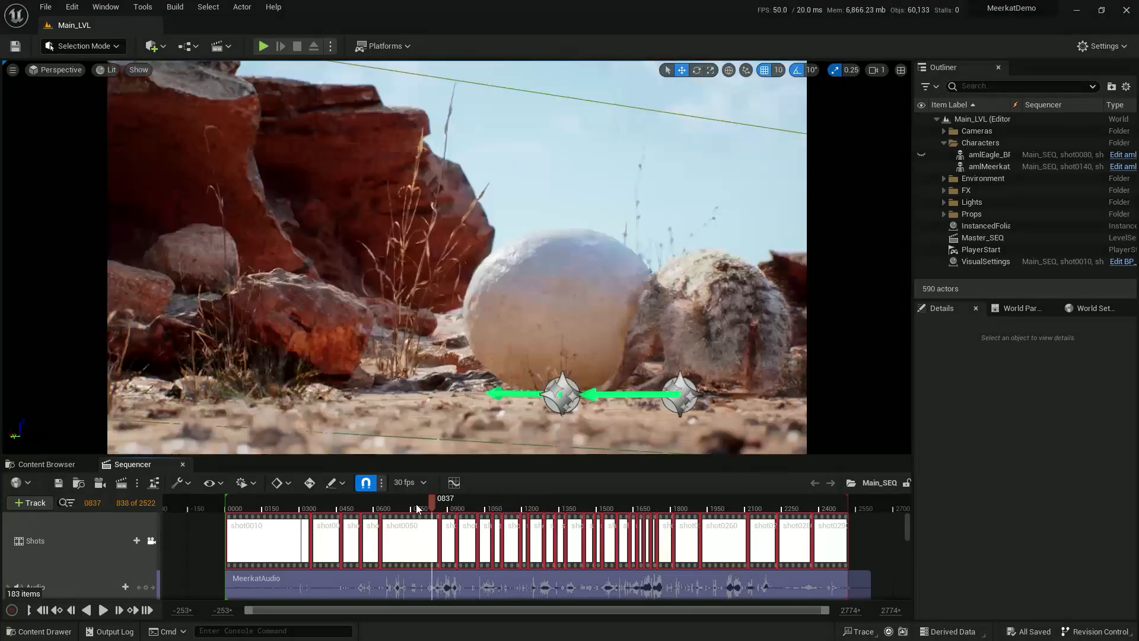
drag(417, 498, 421, 497)
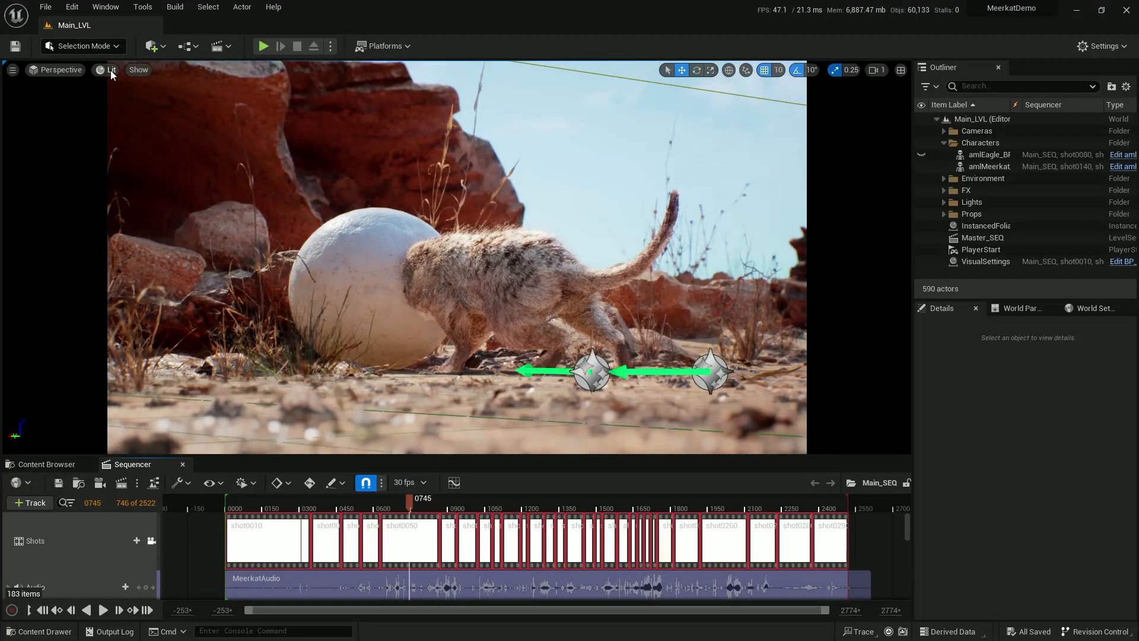
click(112, 70)
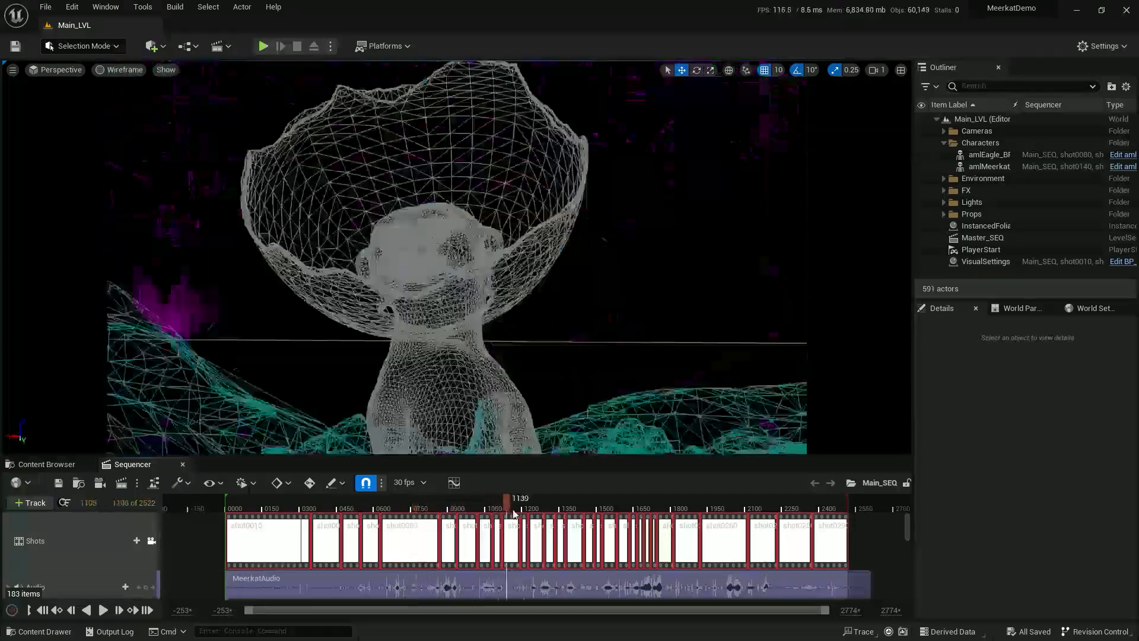
click(334, 498)
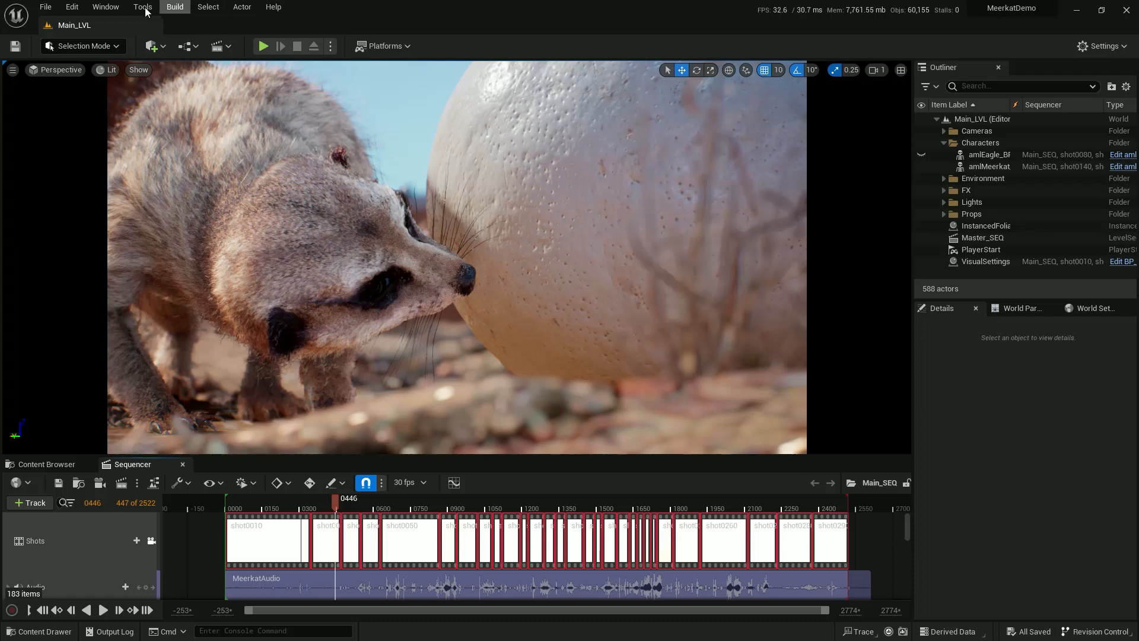
Step: Open Movie Render Queue, add Main_SEQ as a render job, and show its settings
click(105, 7)
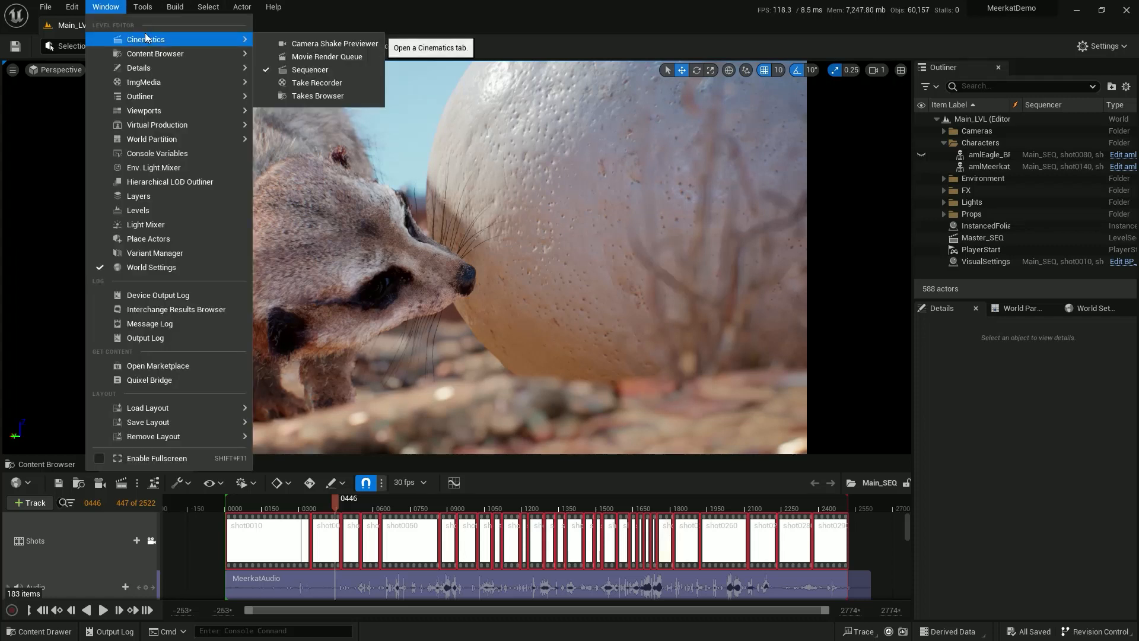
mouse_move(335, 42)
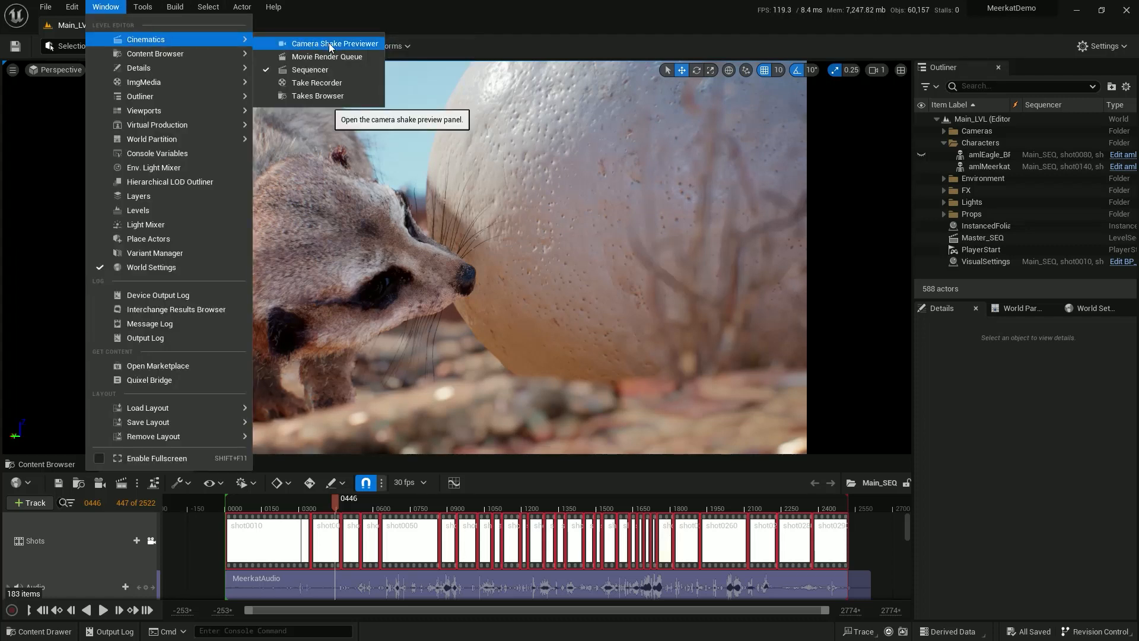
click(328, 56)
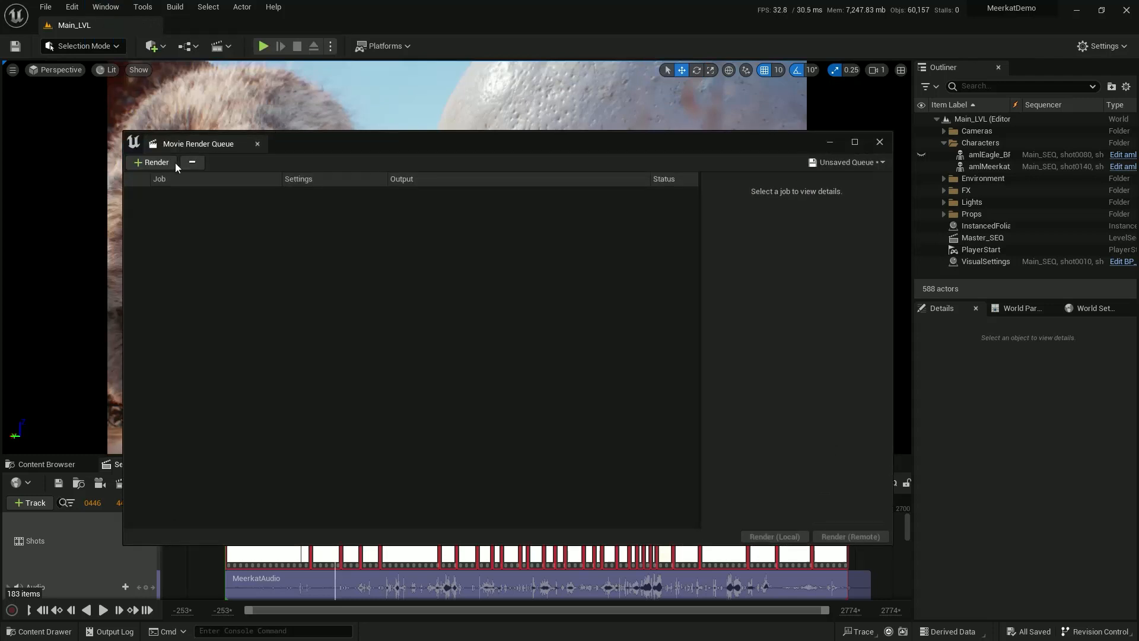
click(152, 162)
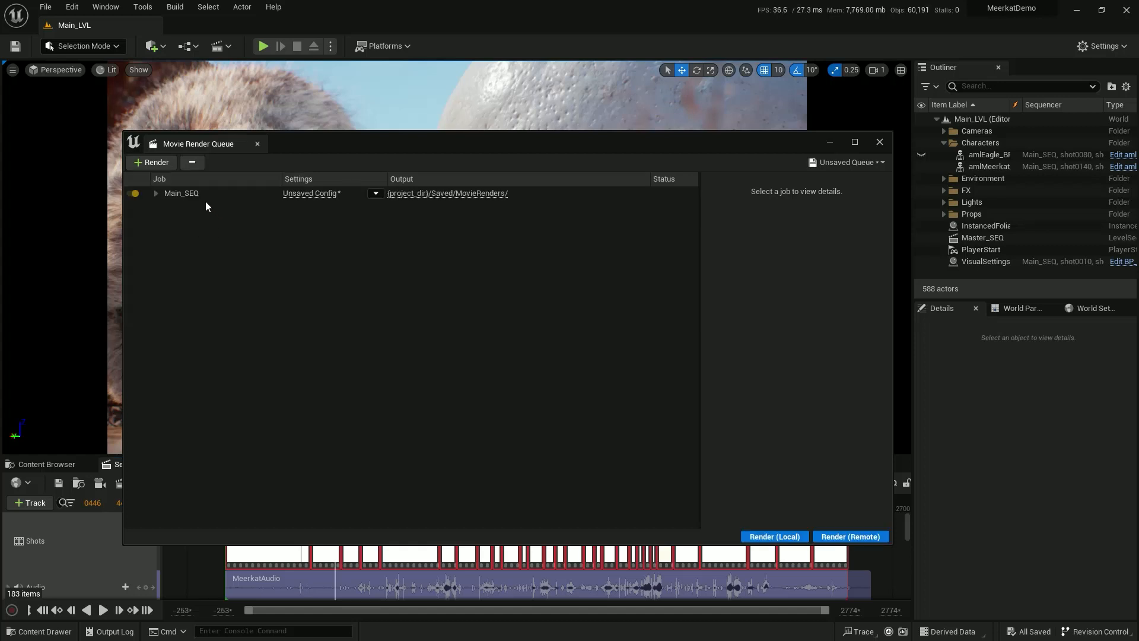
click(181, 194)
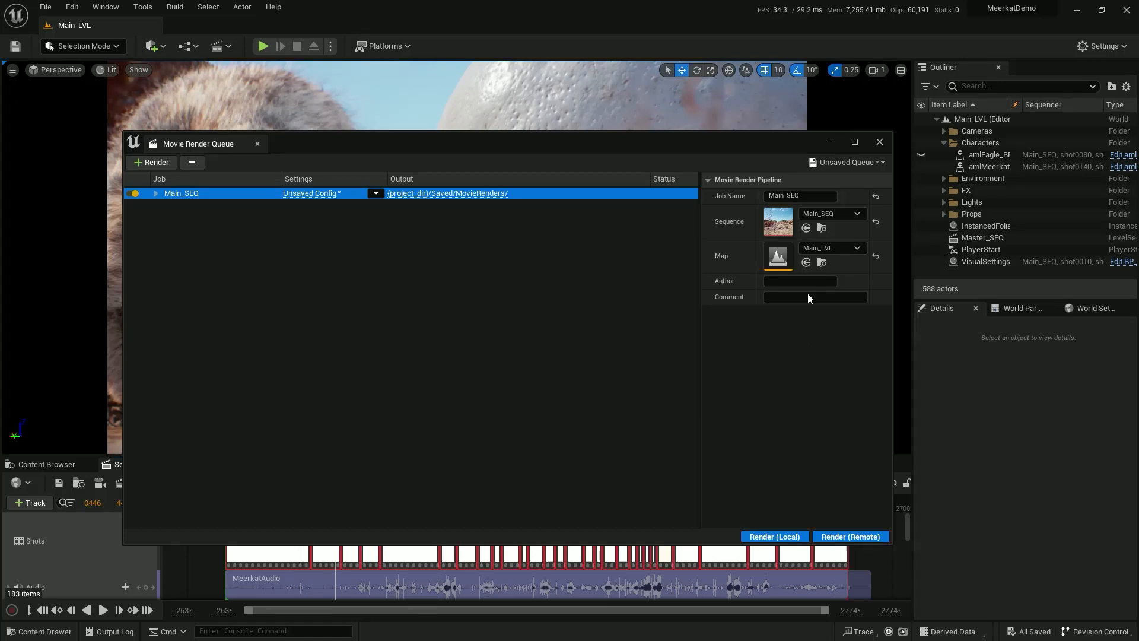
mouse_move(828, 145)
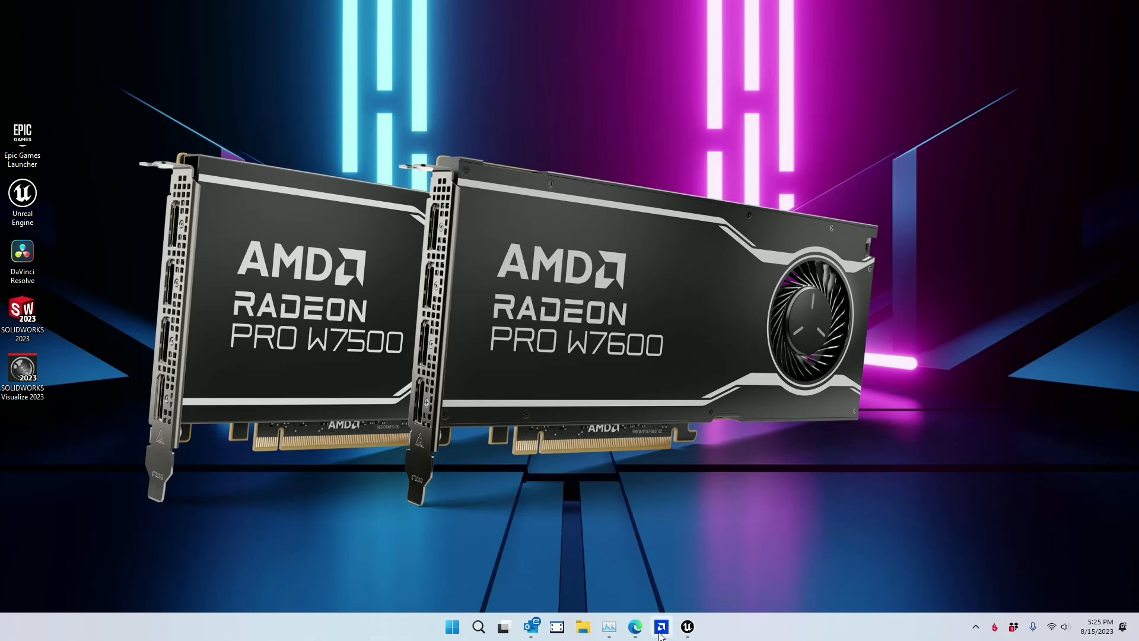
Step: Launch DaVinci Resolve Studio 18.5 to reach the Project Manager
click(685, 626)
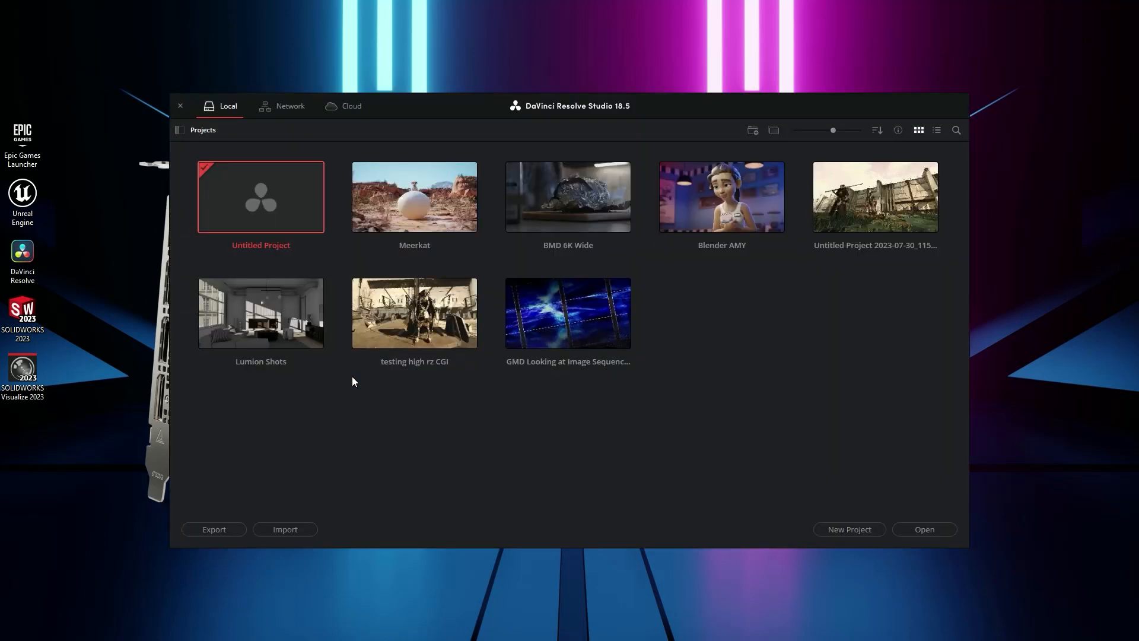
Step: Open the Meerkat project and browse Media Storage to C:\TEMP\MEERKAT
double_click(414, 196)
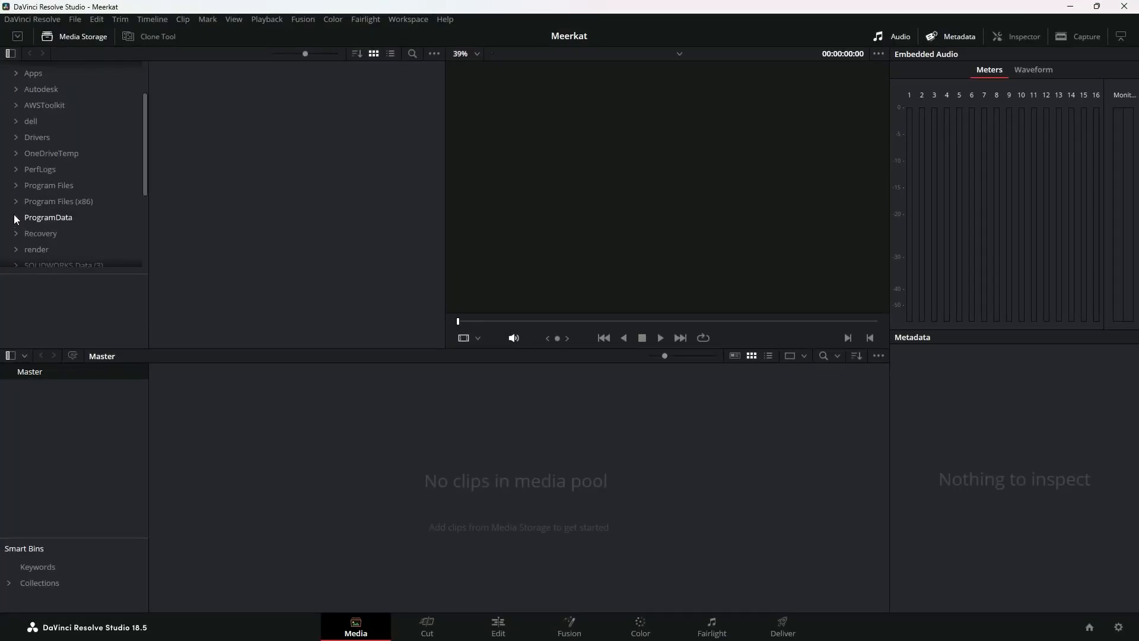
click(35, 236)
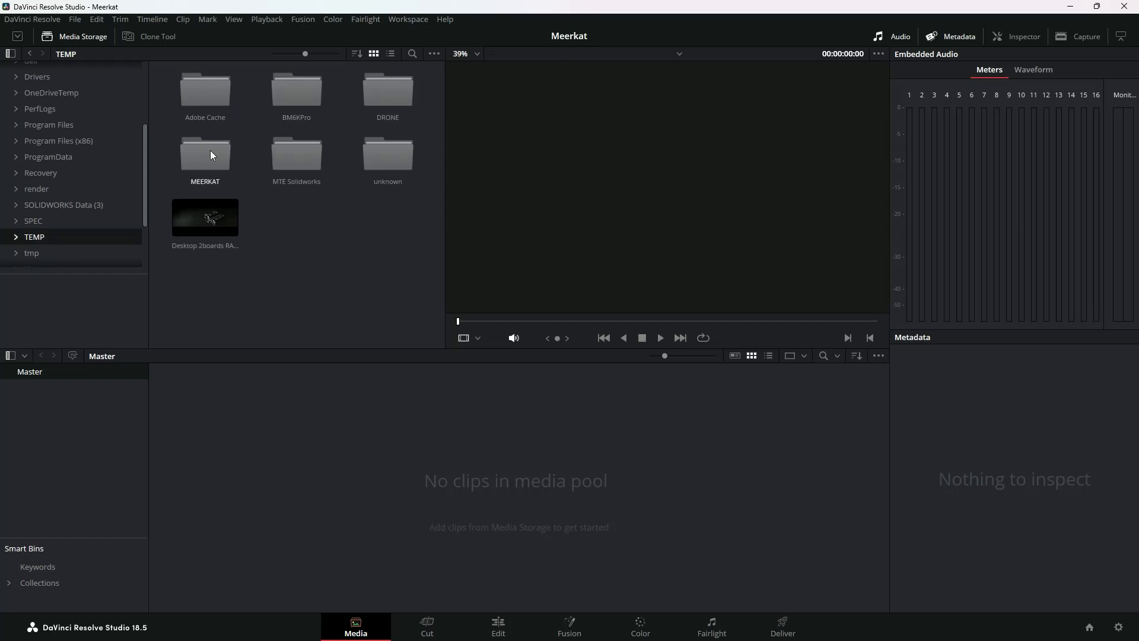
double_click(204, 155)
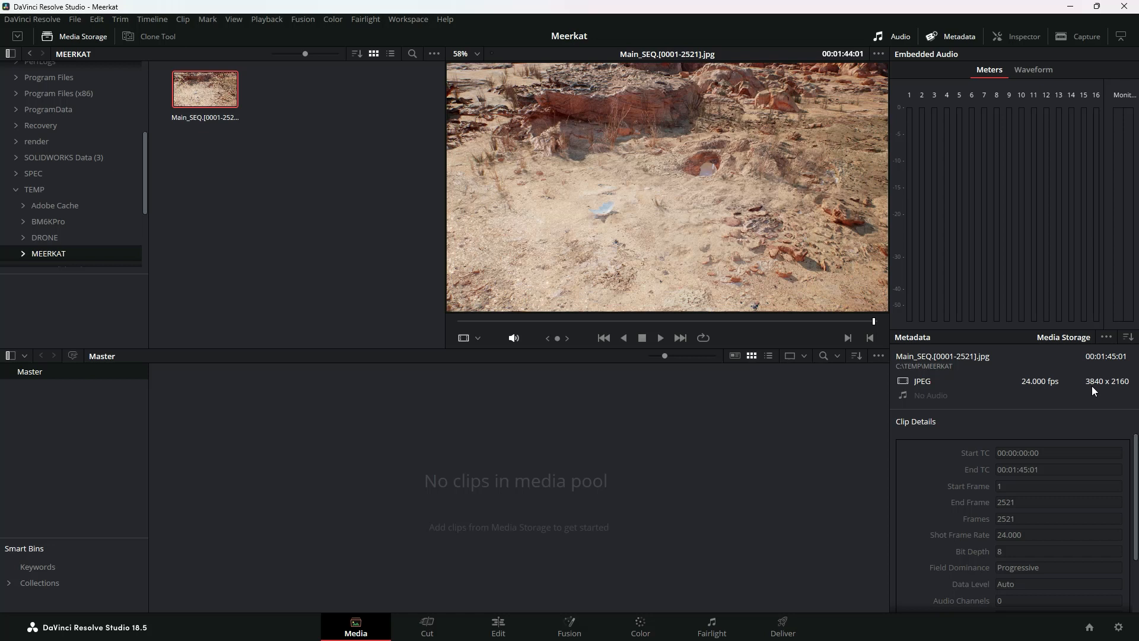
mouse_move(1089, 388)
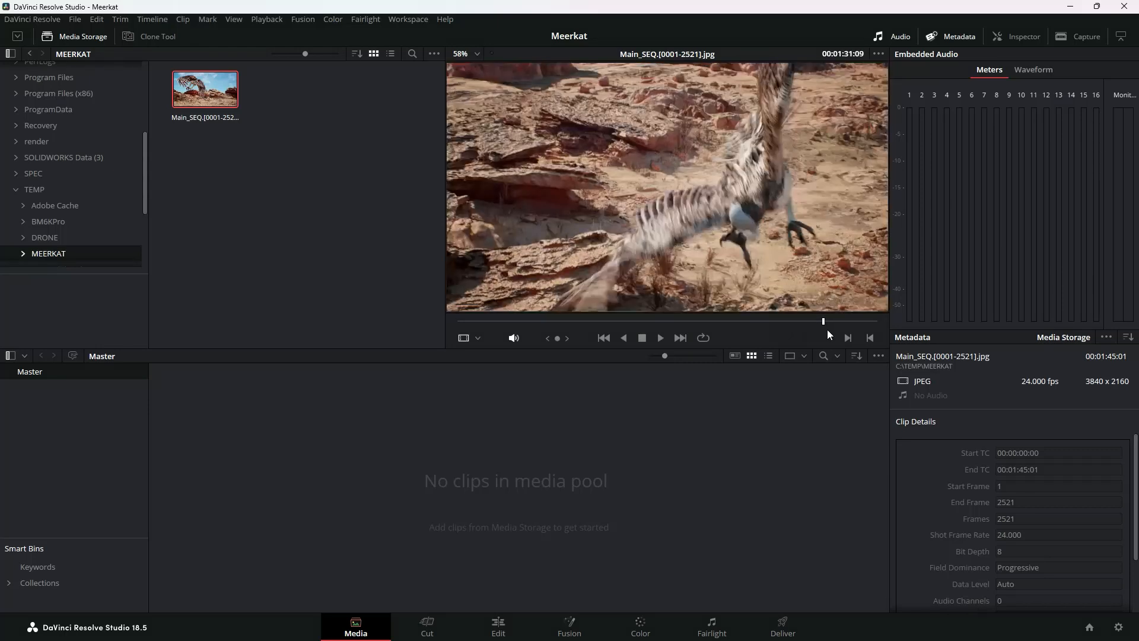
Step: Play and stop the Main_SEQ.[0001-2521].jpg sequence in the viewer, then bring up its options
click(659, 338)
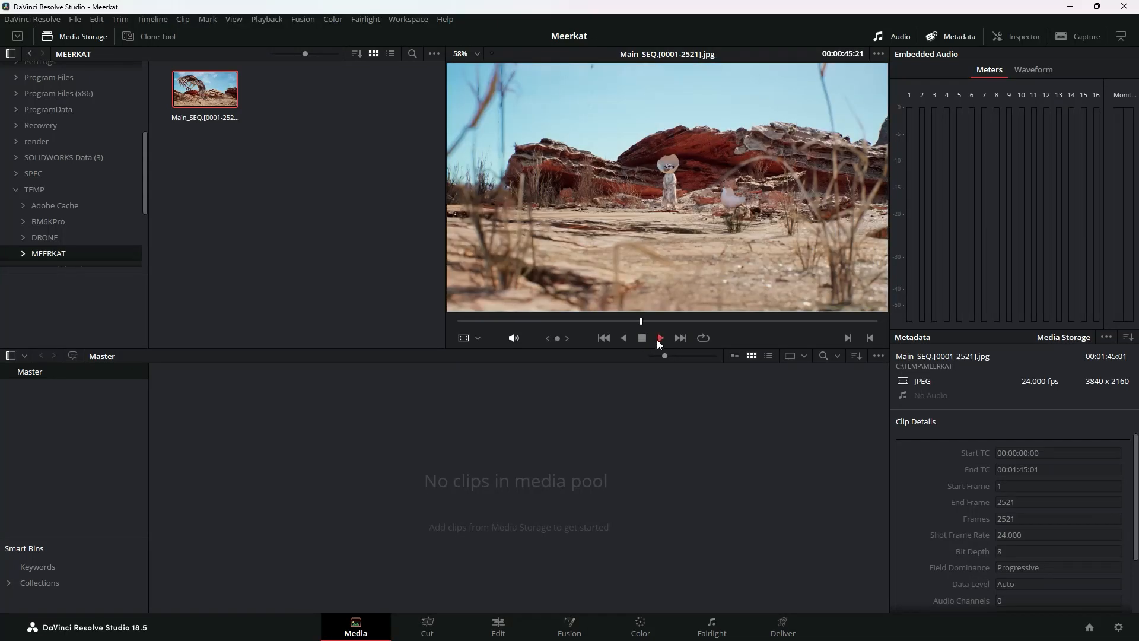
click(658, 338)
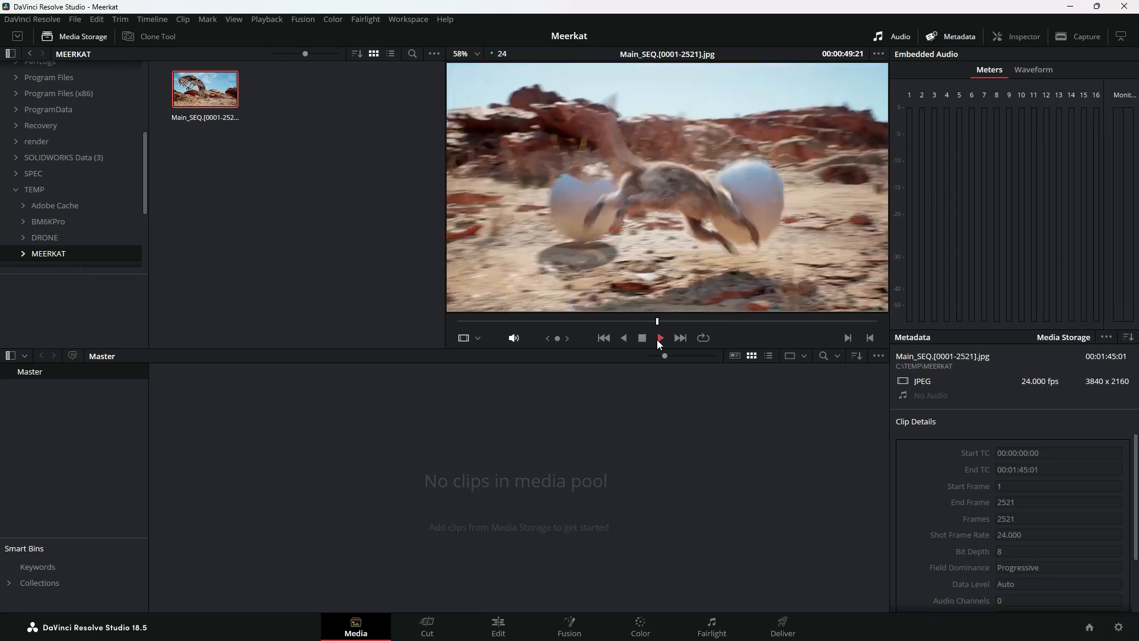
click(658, 337)
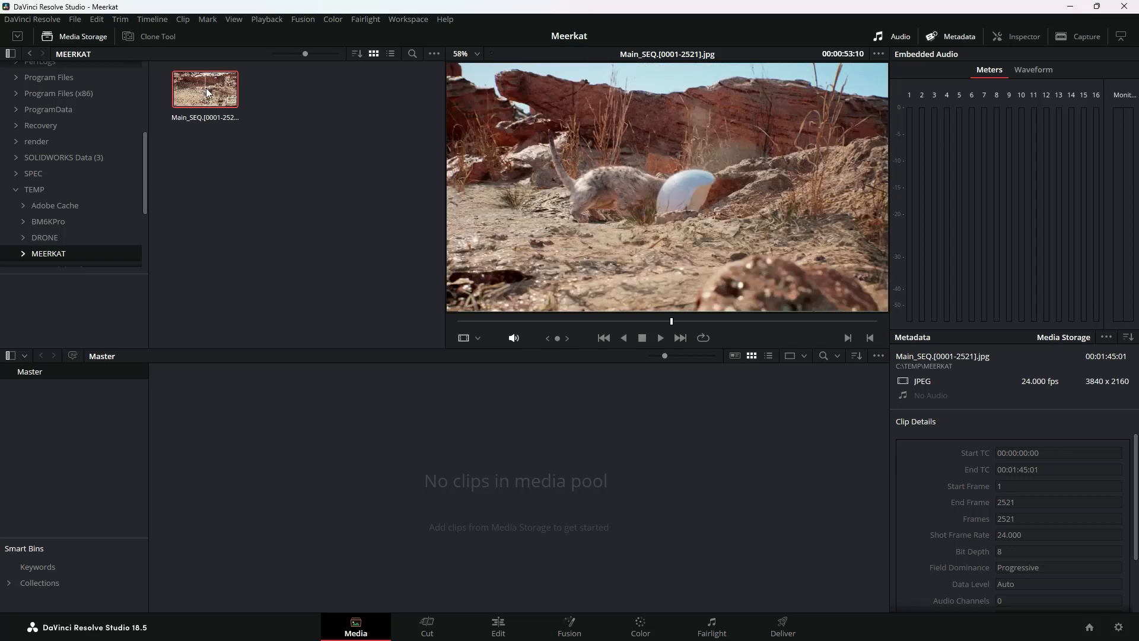
right_click(205, 89)
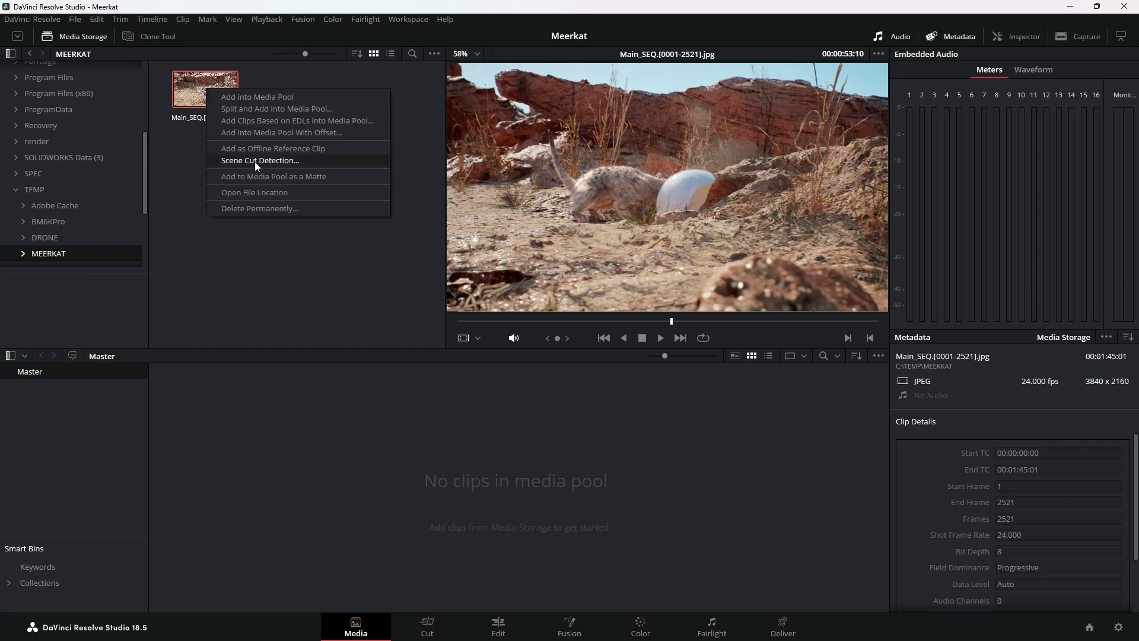
Step: Run Auto Scene Detect on Main_SEQ, finding 21 scenes, and add the cuts to the Media Pool
click(260, 159)
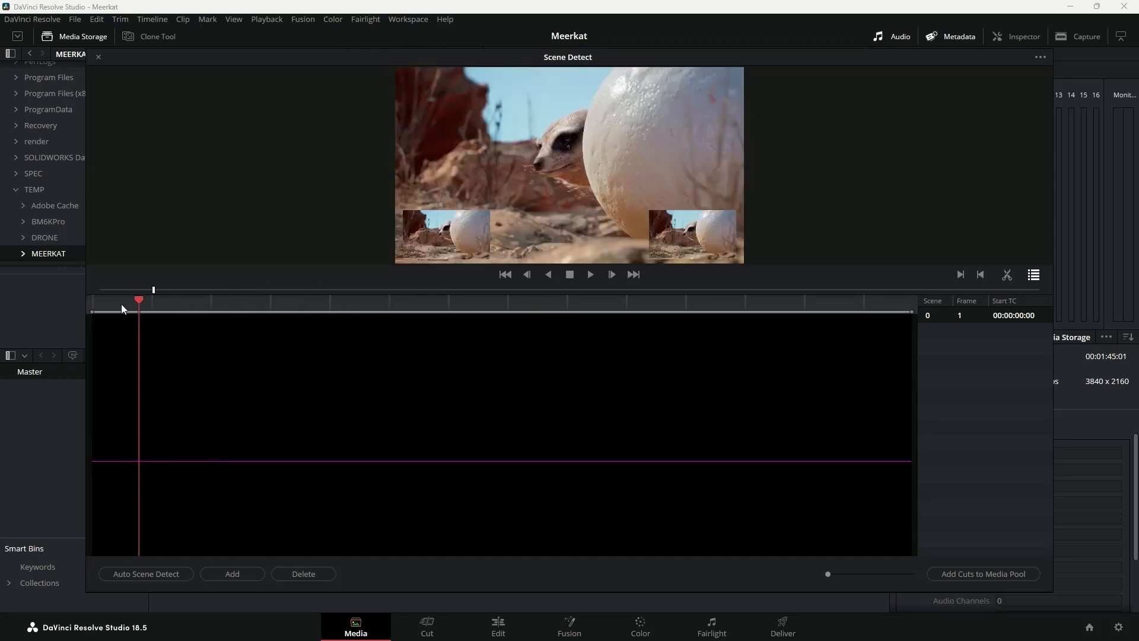
drag(138, 299, 103, 299)
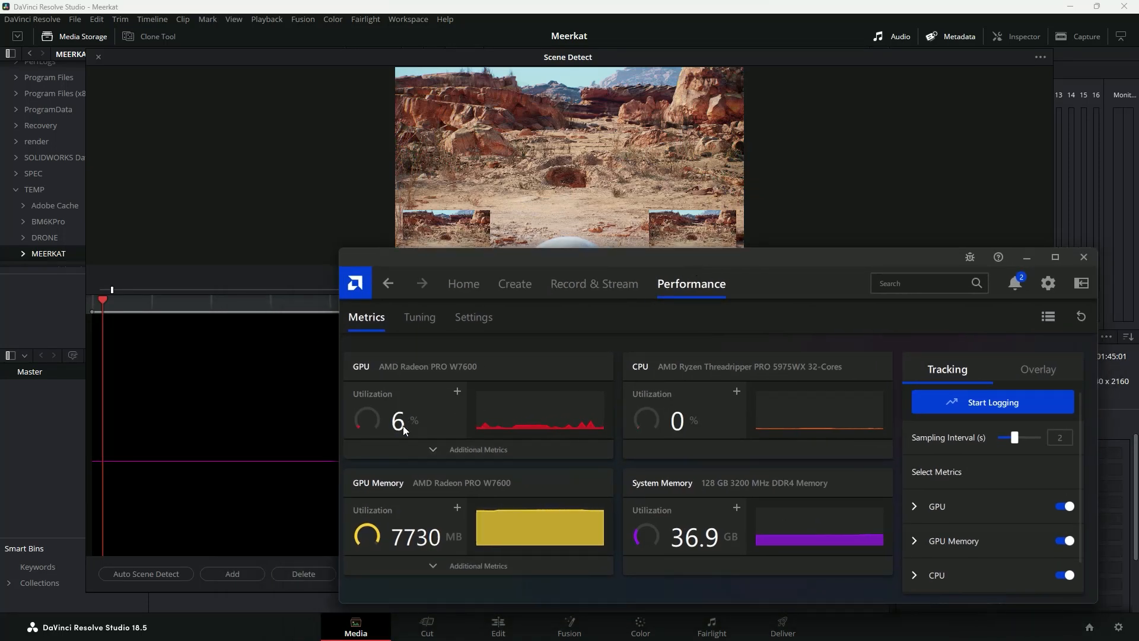
click(145, 573)
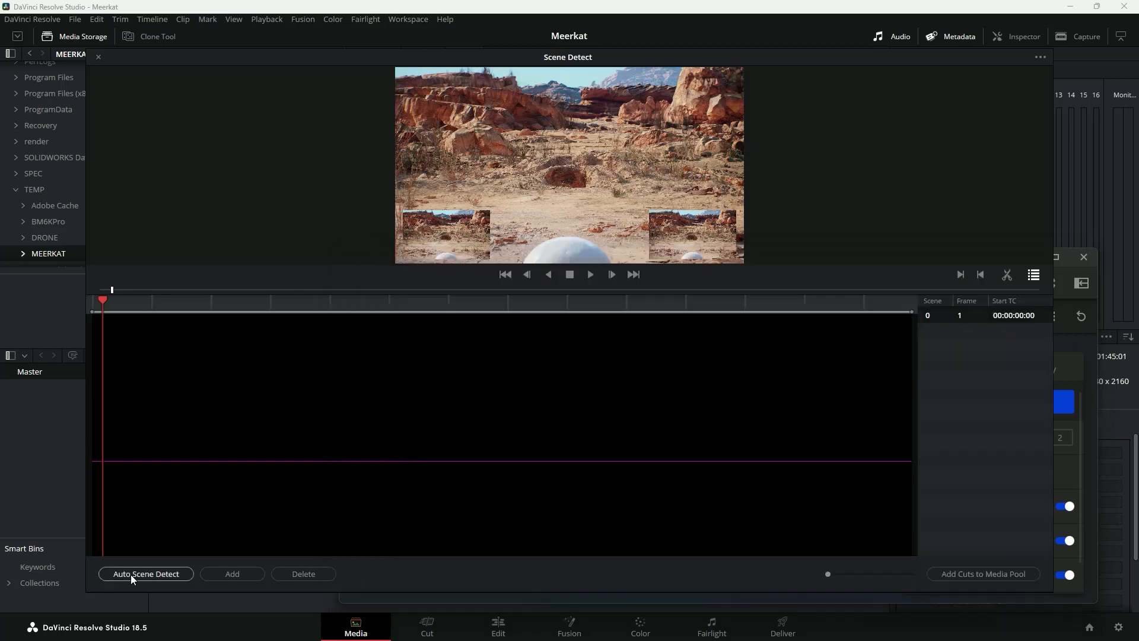
click(146, 574)
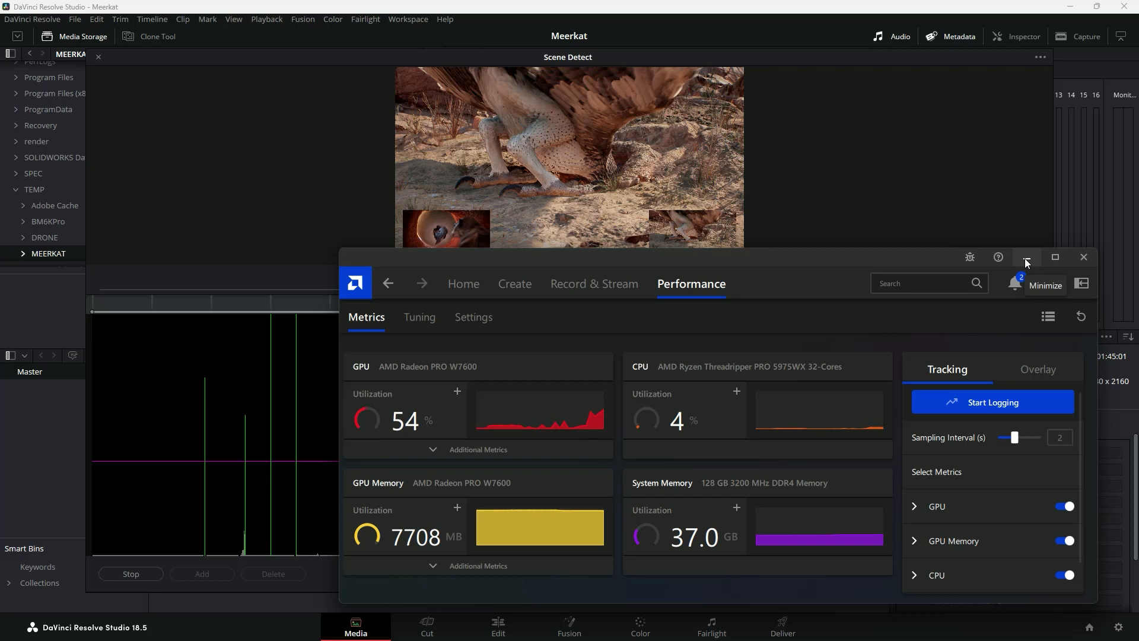
click(1028, 257)
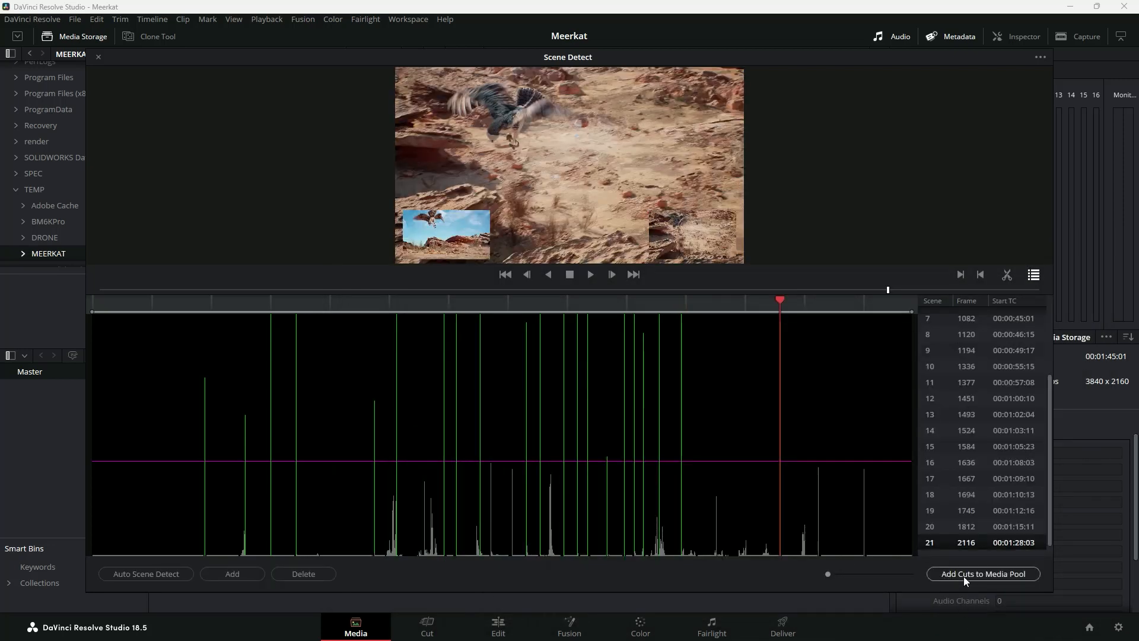
click(982, 573)
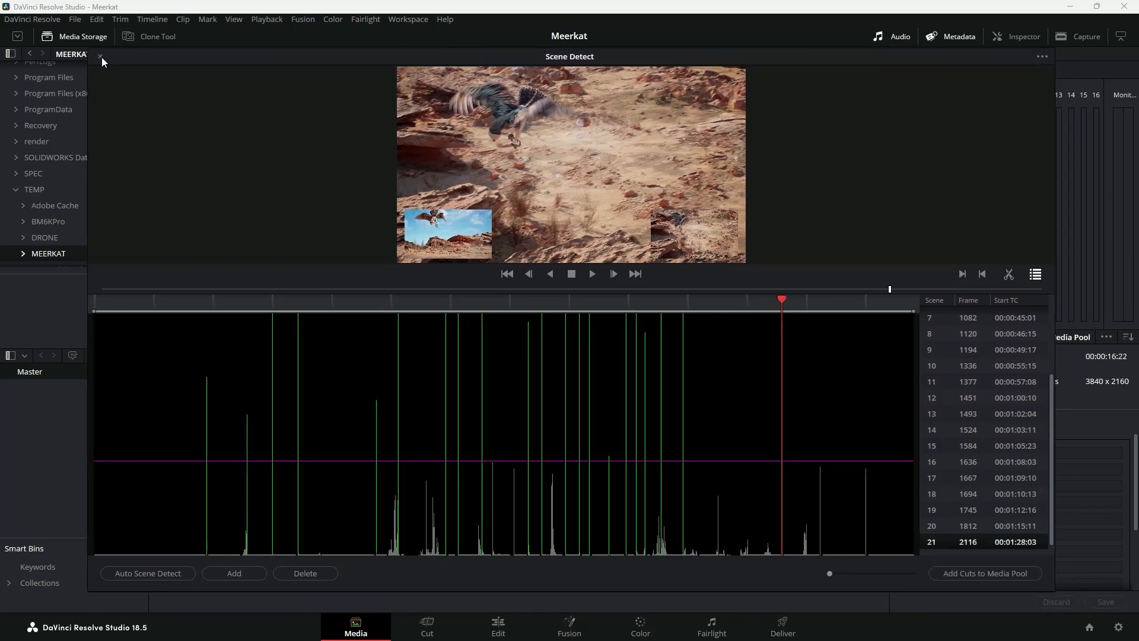
Step: Select all 22 split clips in the Media Pool and place them on a new Edit timeline
click(99, 56)
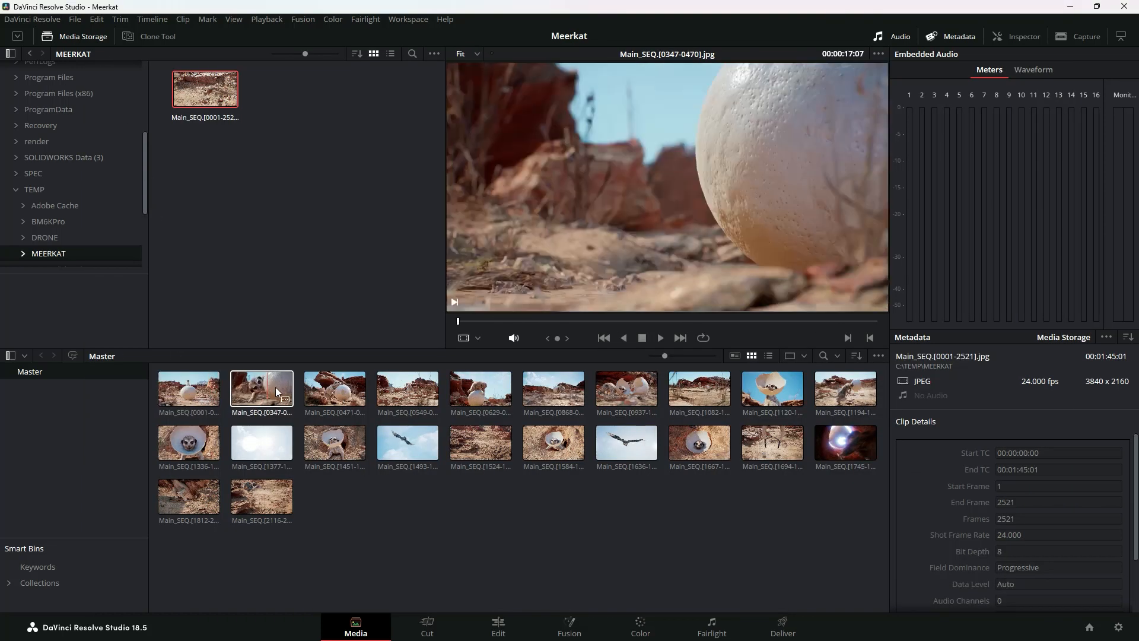
click(333, 443)
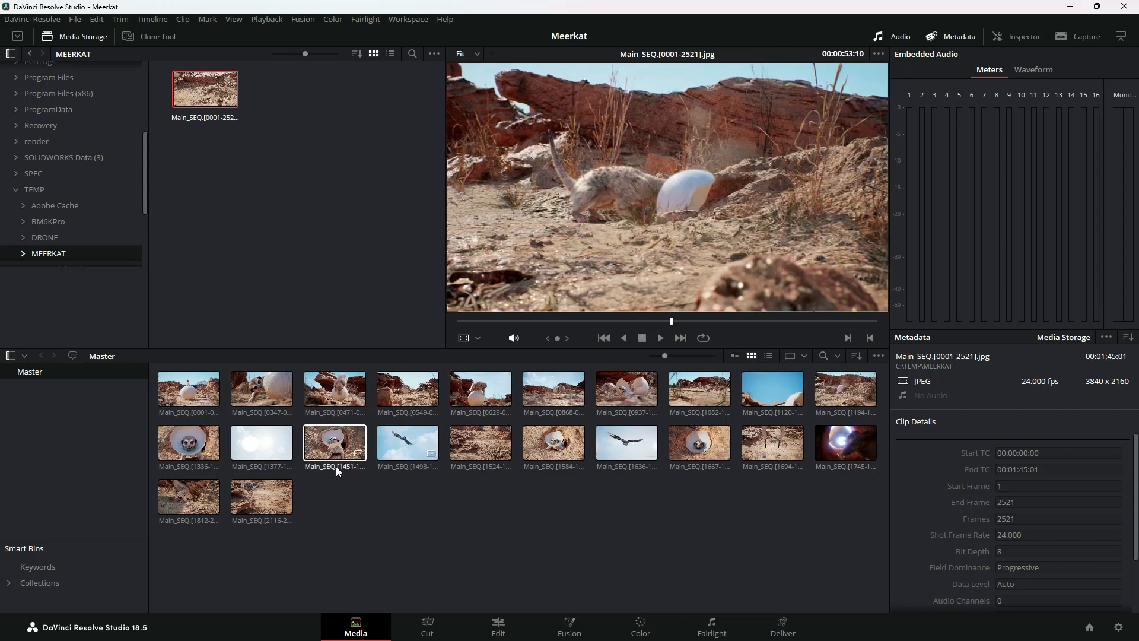
click(188, 496)
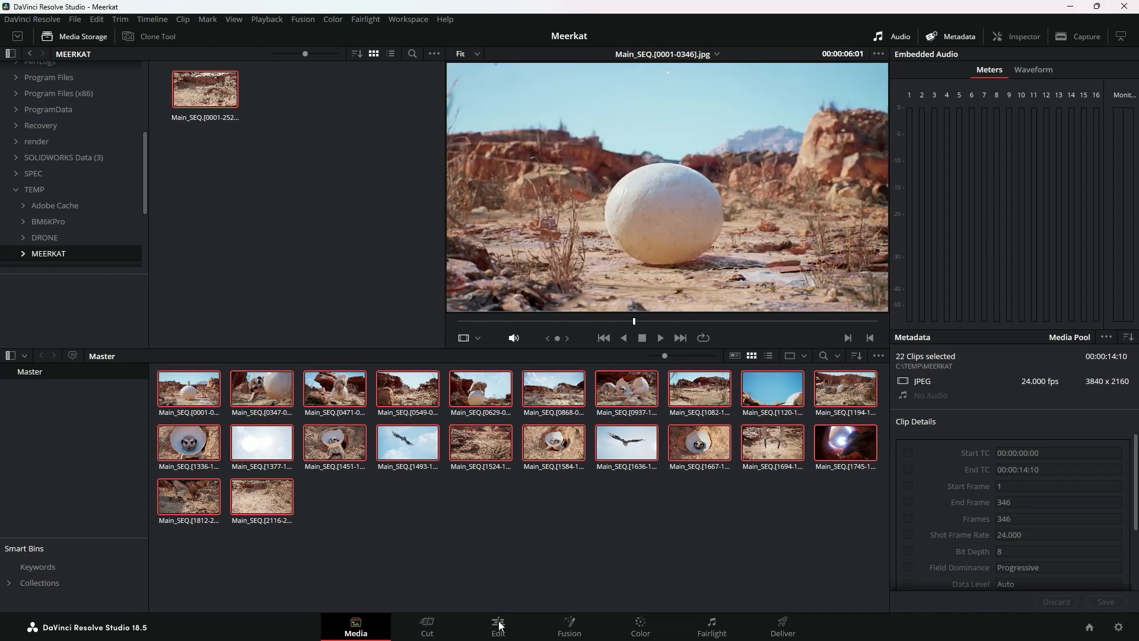
mouse_move(453, 627)
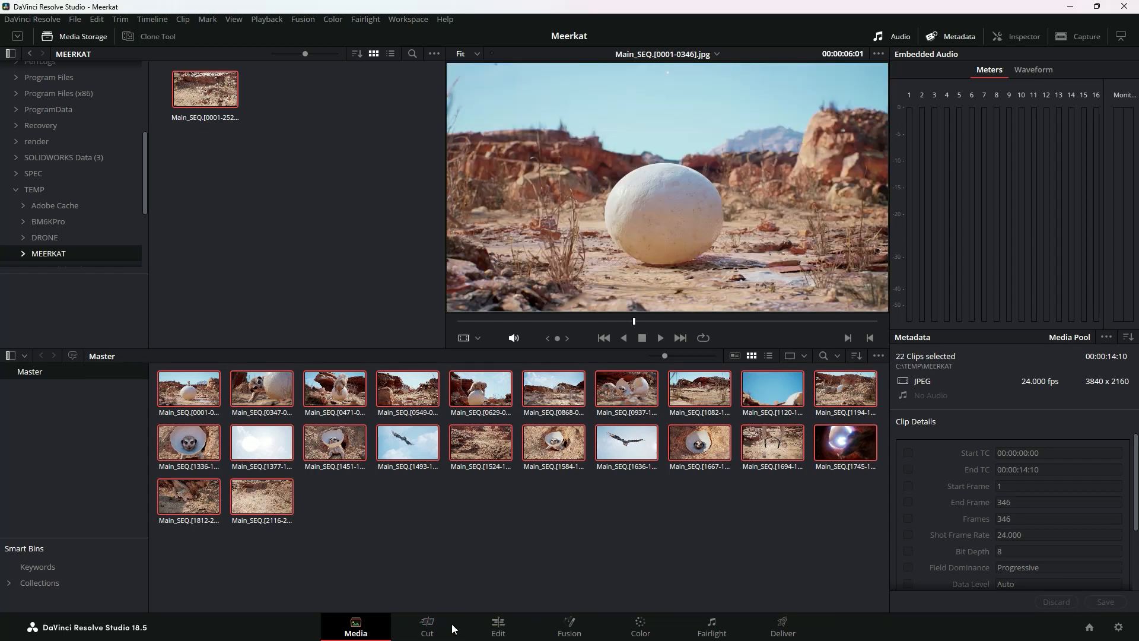
click(498, 627)
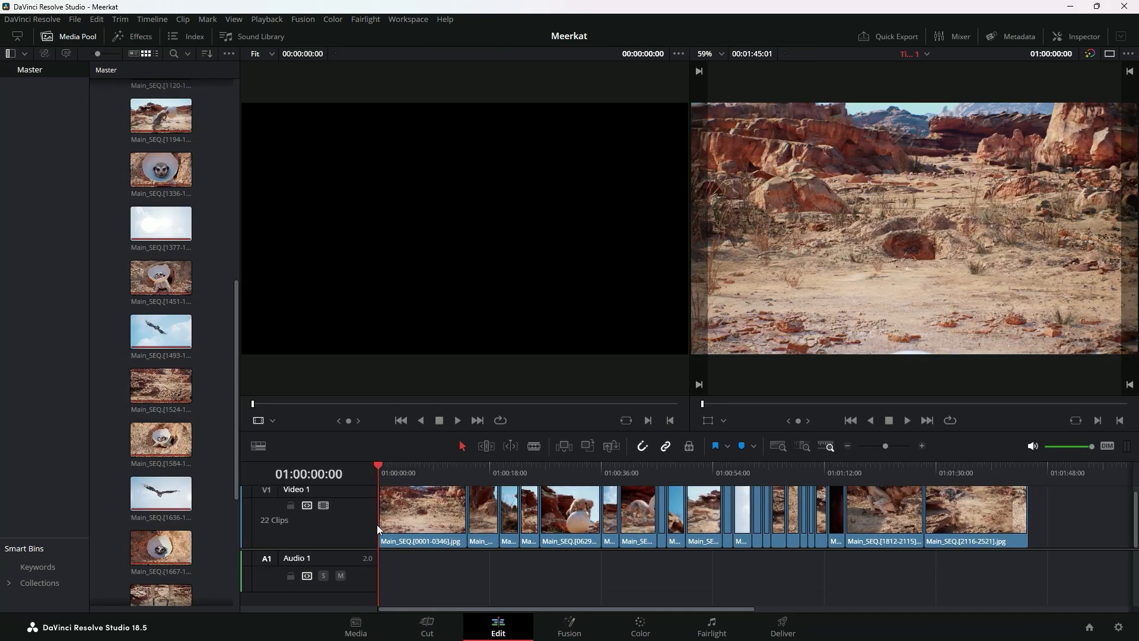
Step: Review the timeline by selecting a mid-edit clip and scrubbing to a later frame
click(638, 473)
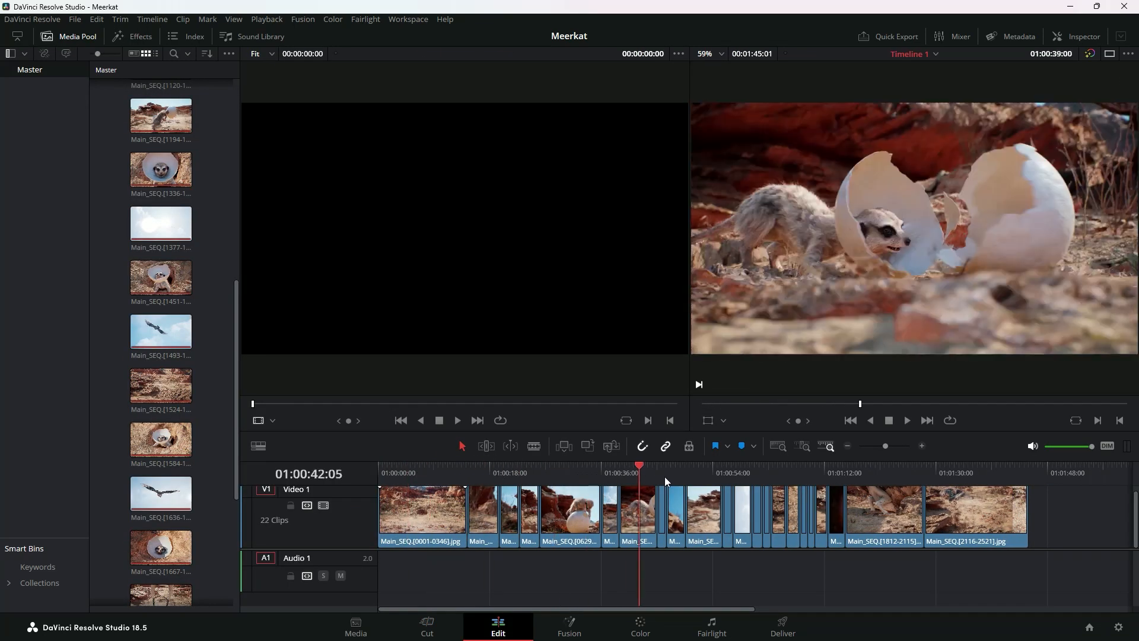
click(699, 473)
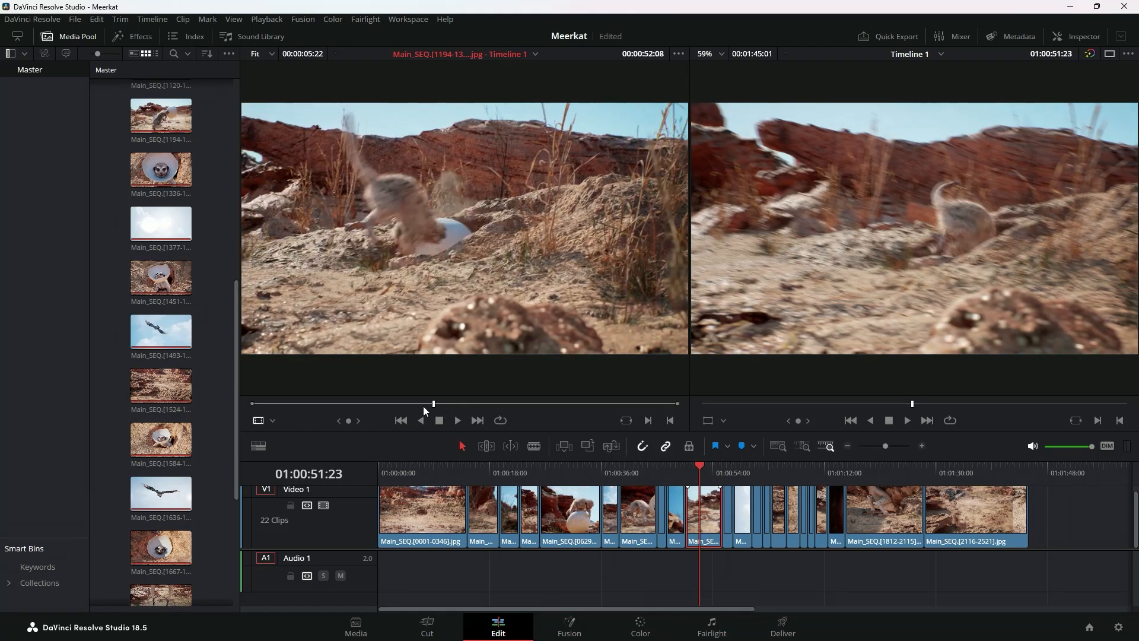
click(457, 420)
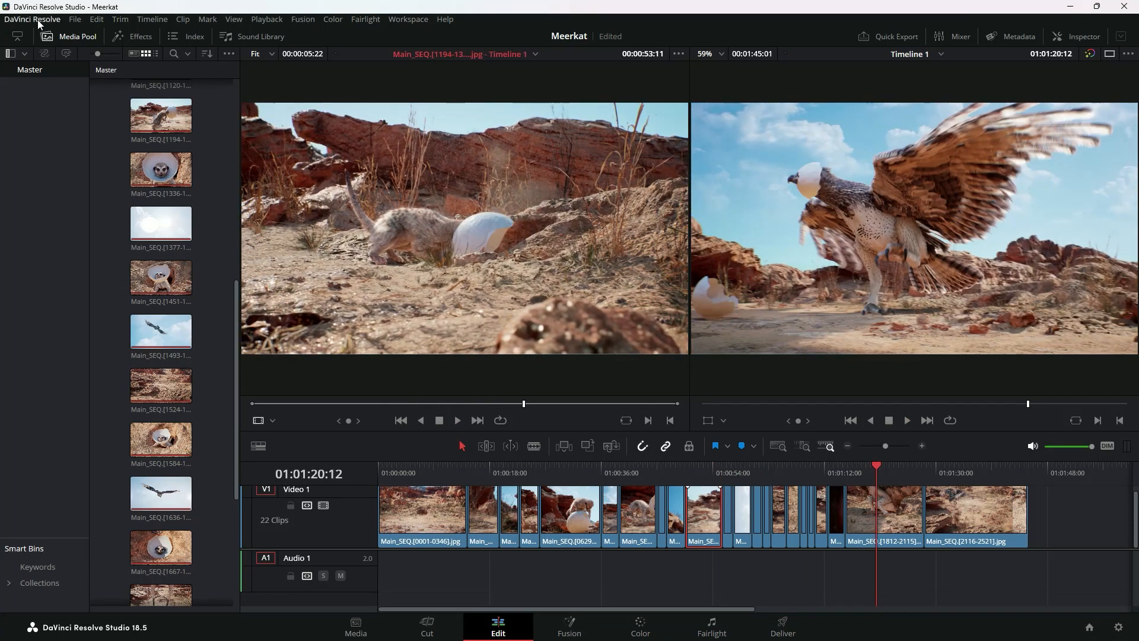
Step: Set Memory and GPU to OpenCL with the AMD Radeon PRO W7600 chosen manually, then save
click(32, 19)
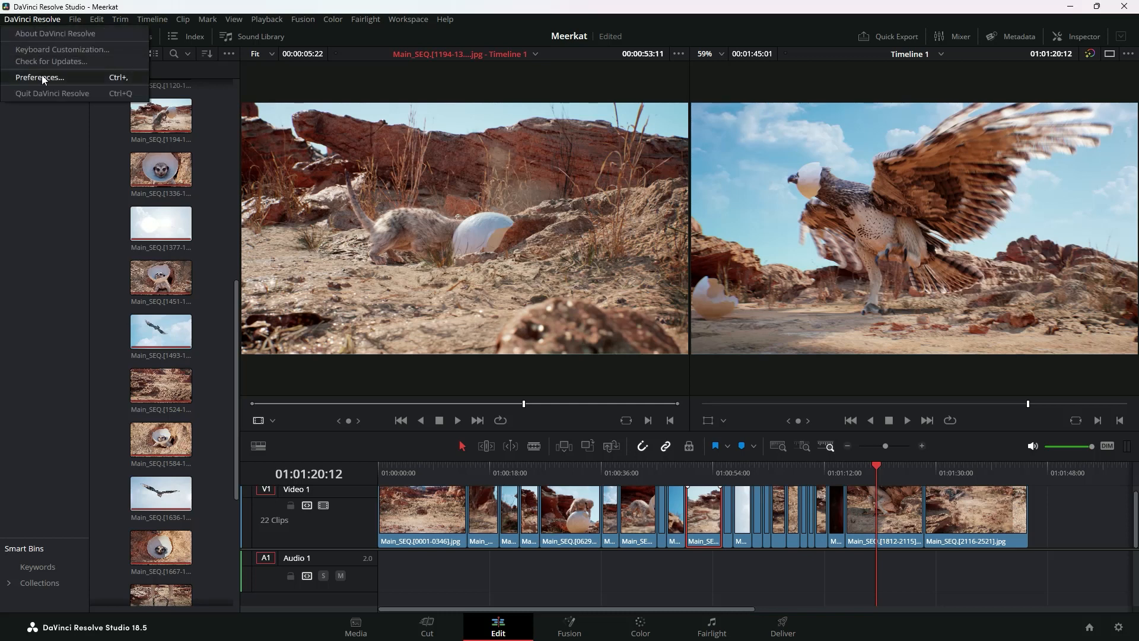
click(40, 77)
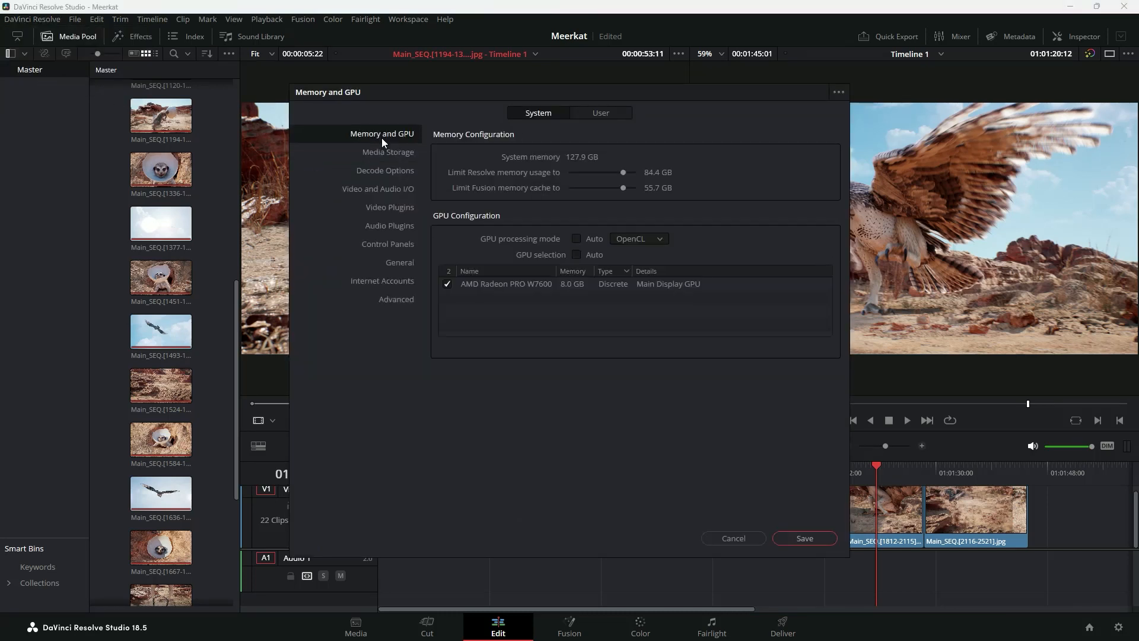
click(576, 238)
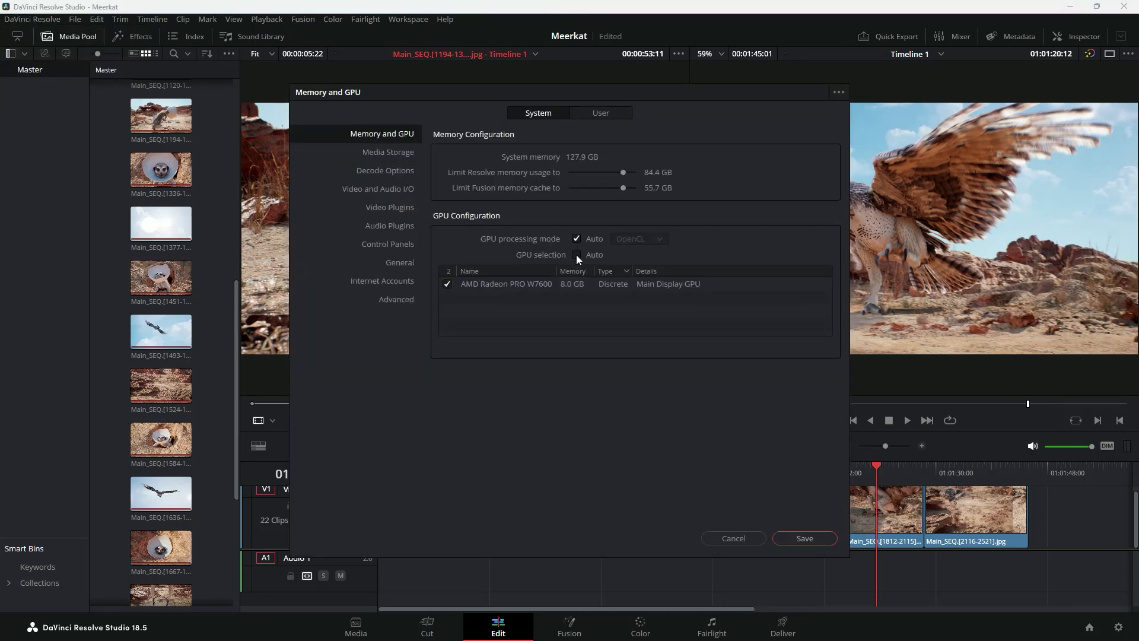
click(576, 255)
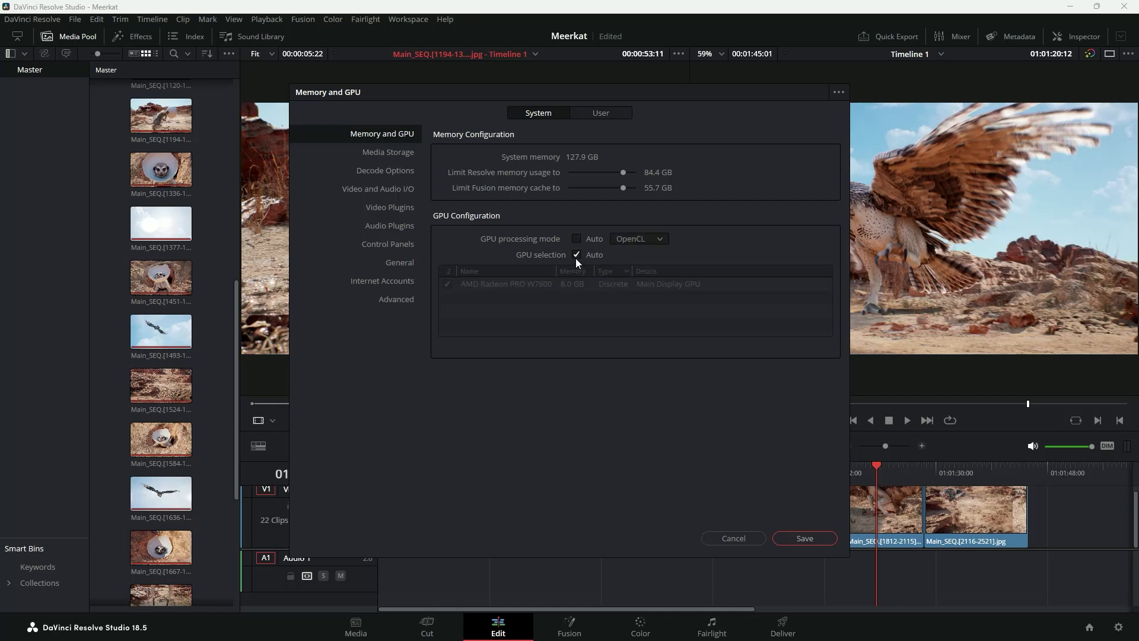
click(576, 255)
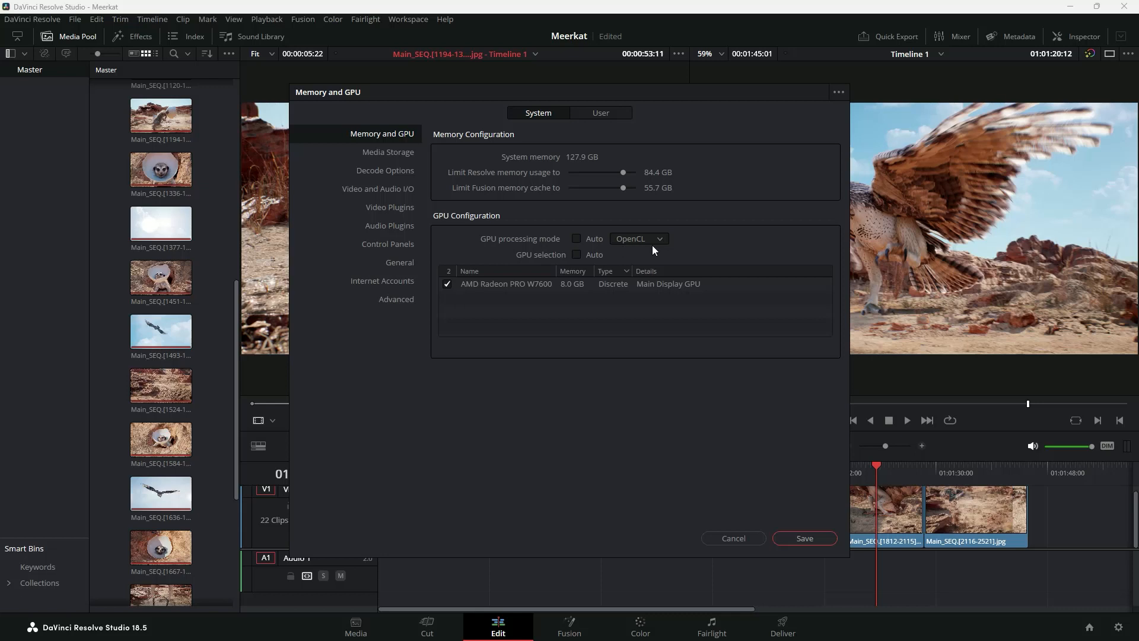
mouse_move(506, 315)
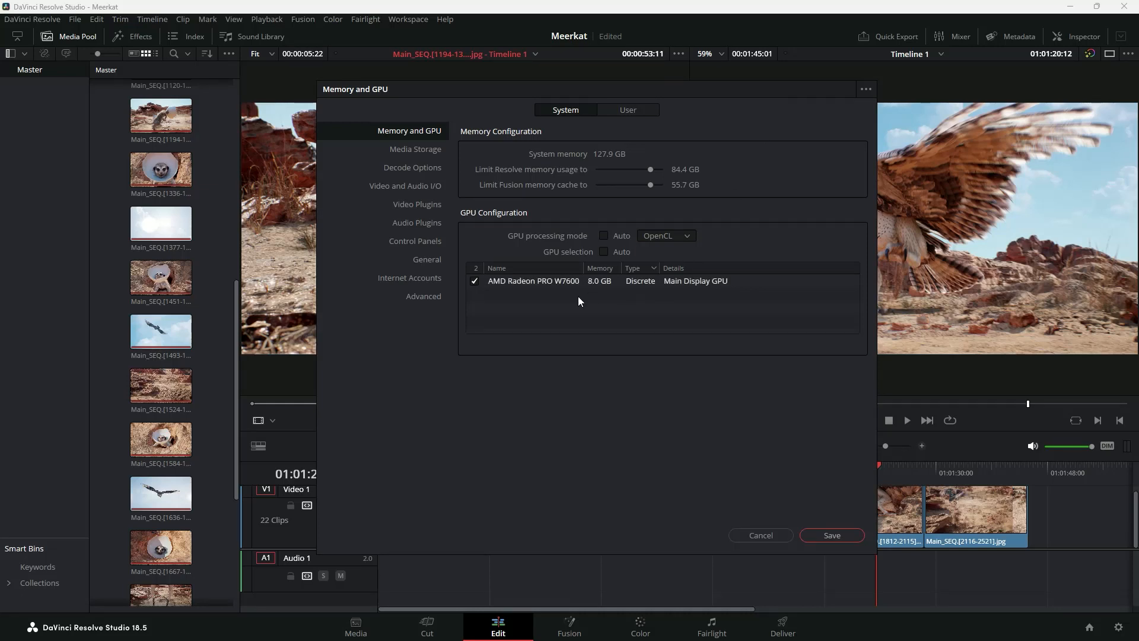
mouse_move(560, 299)
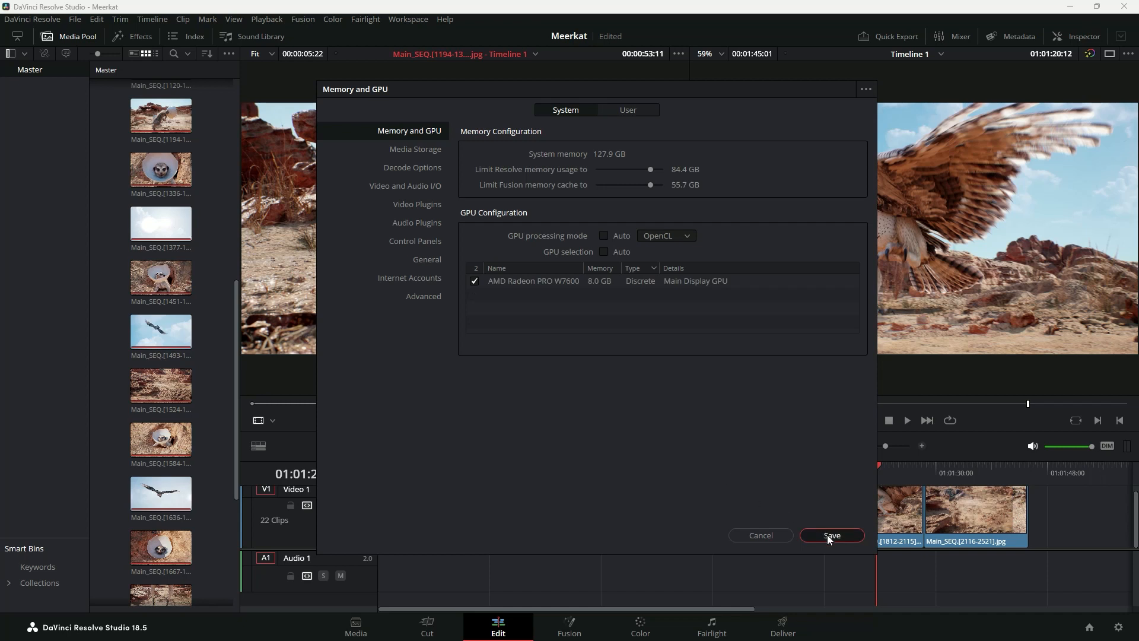
click(831, 535)
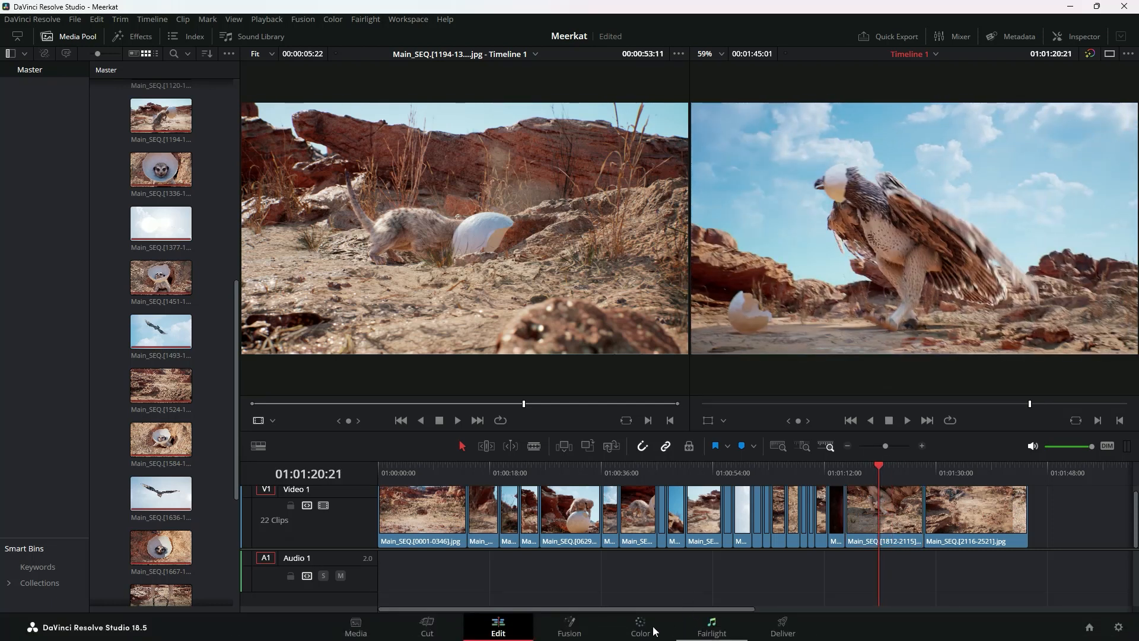
Step: Push Gain and Offset toward magenta on Main_SEQ.[1812-2115], then compare clips on the Edit timeline
click(639, 626)
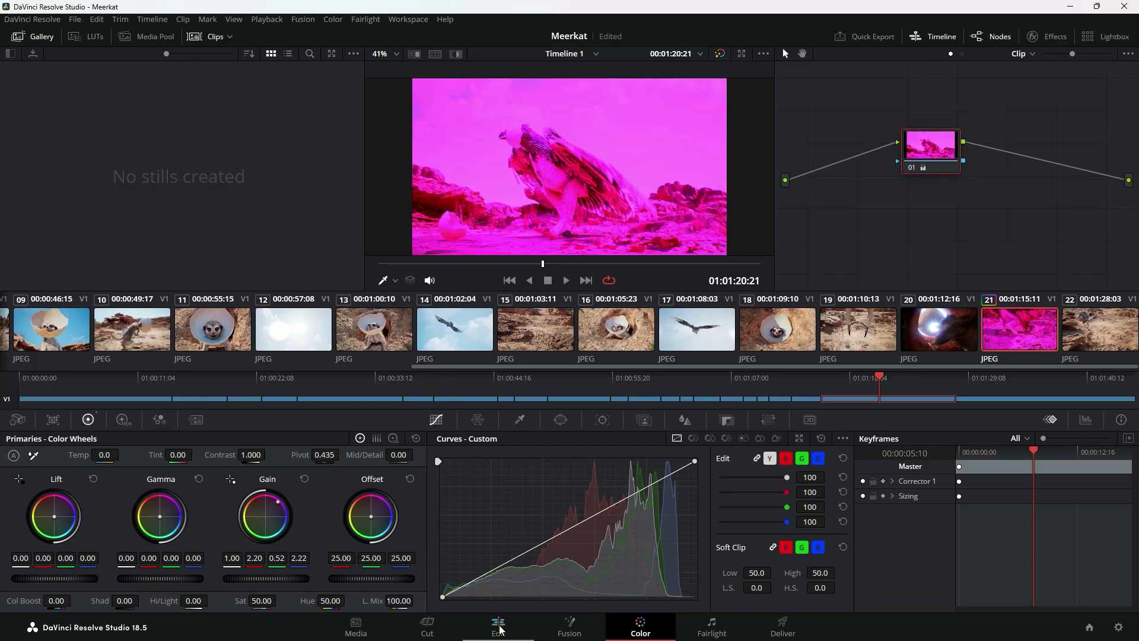
click(497, 627)
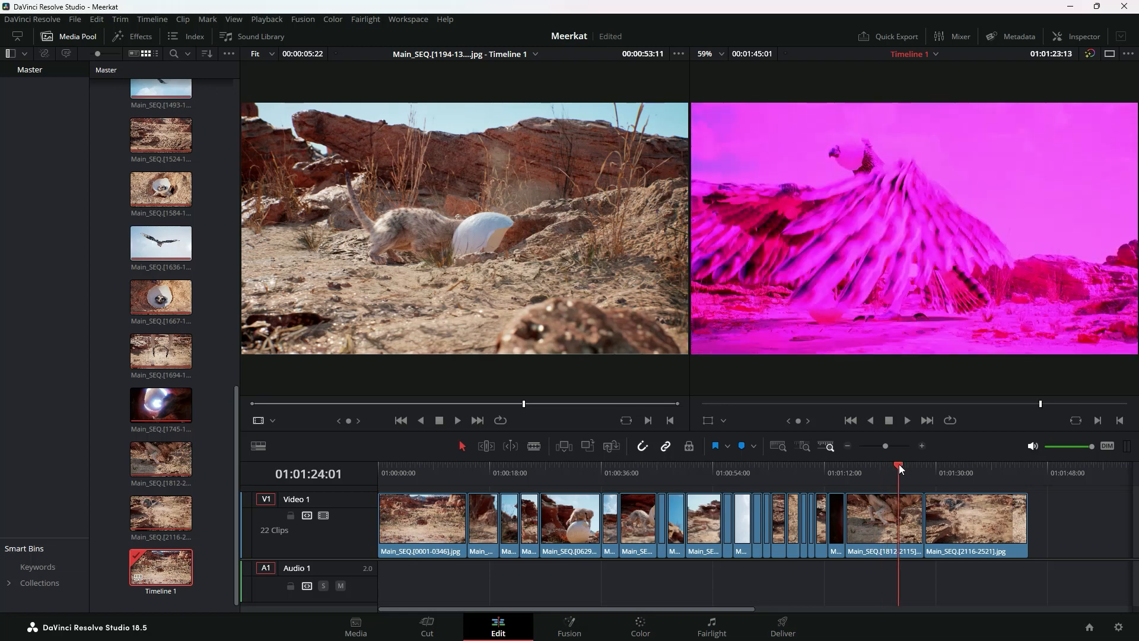
click(855, 467)
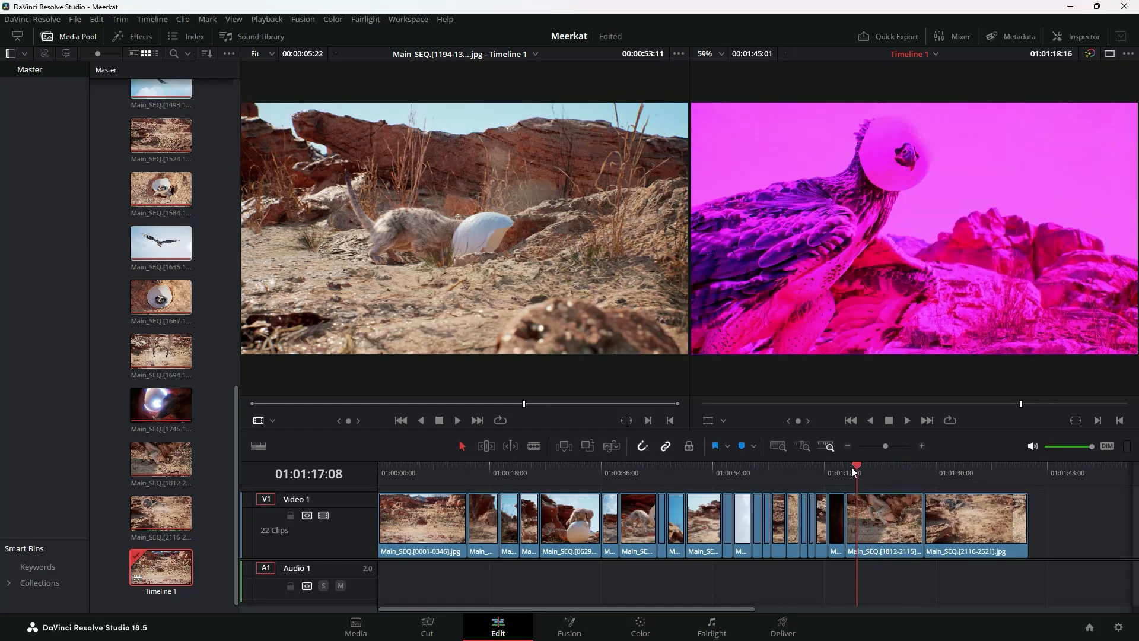
click(519, 472)
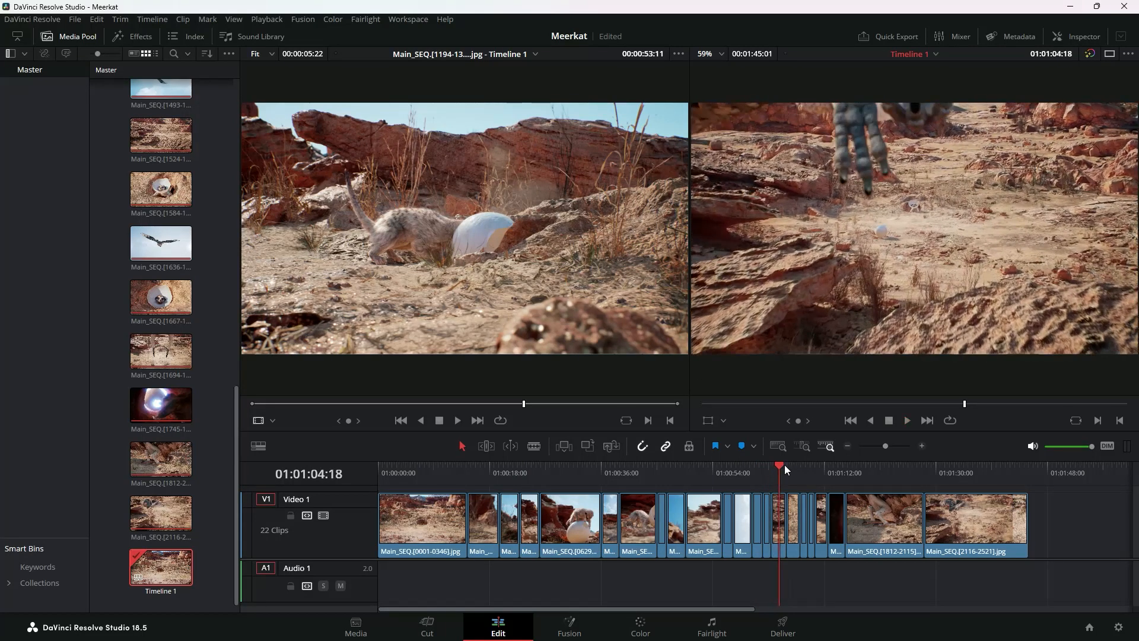
click(886, 465)
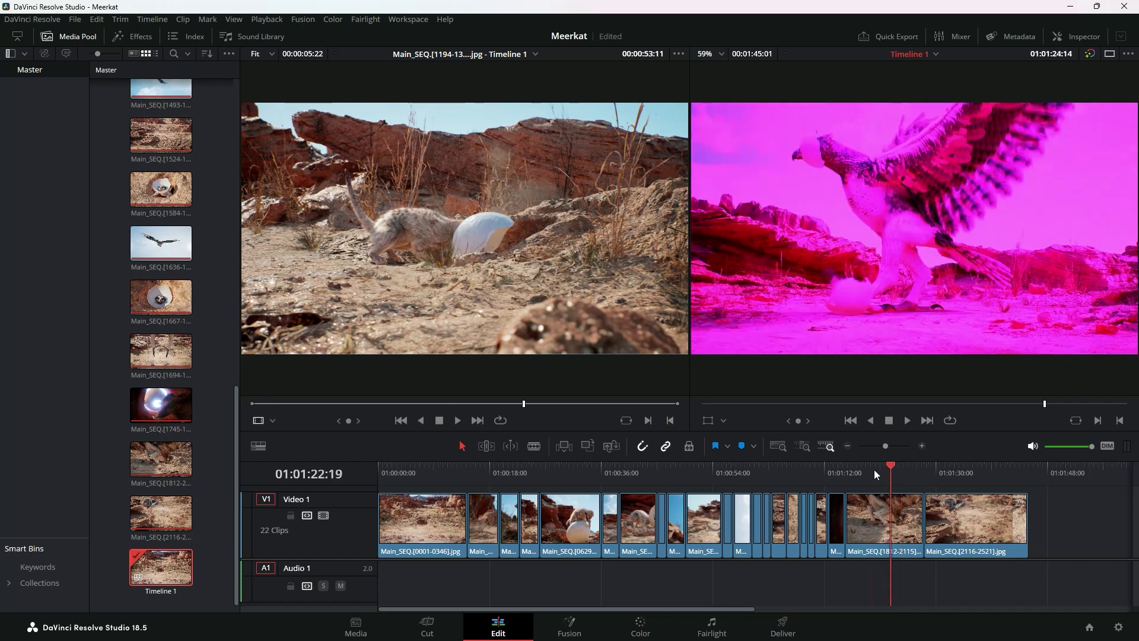
click(861, 465)
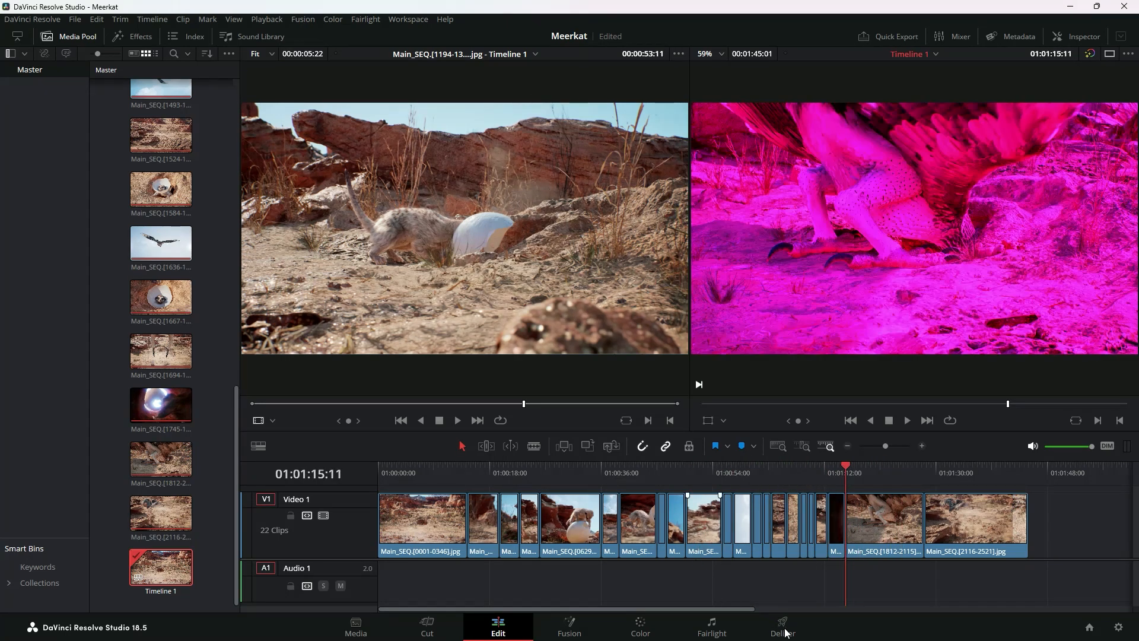
Step: Load the H.265 Master preset, switch to MP4 with AV1 codec on AMD, and scrub
click(781, 626)
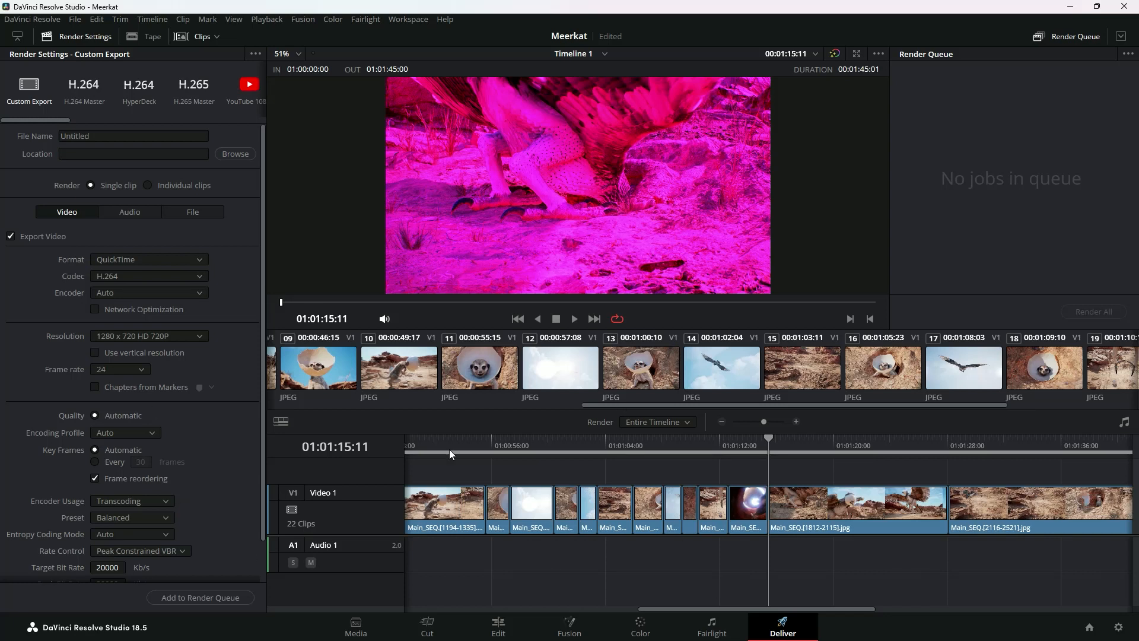
mouse_move(265, 323)
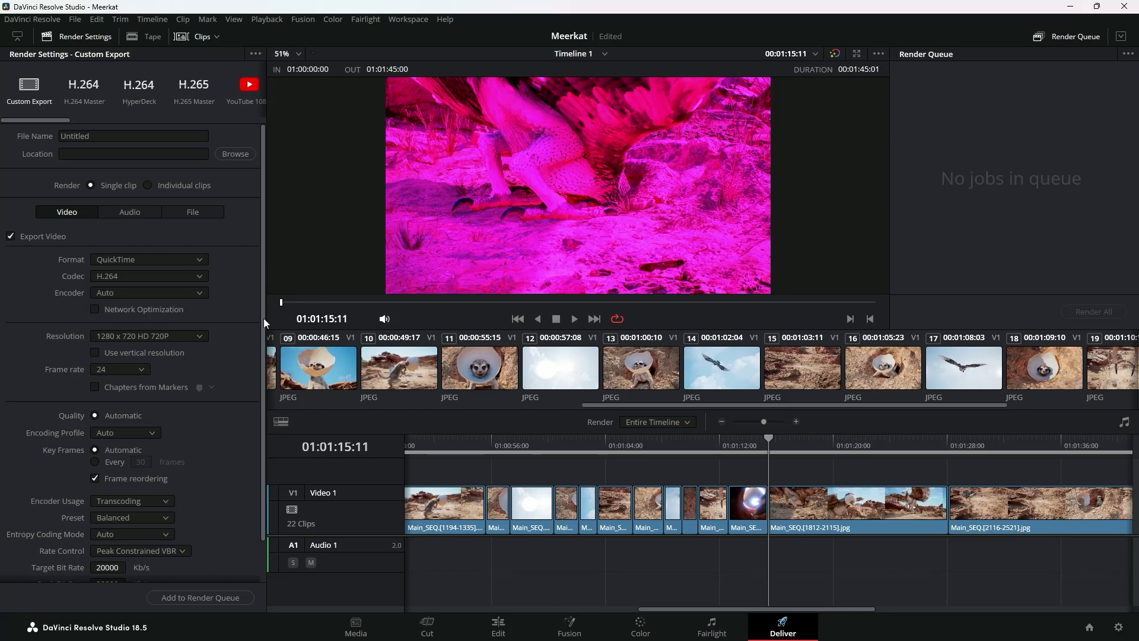
mouse_move(200, 93)
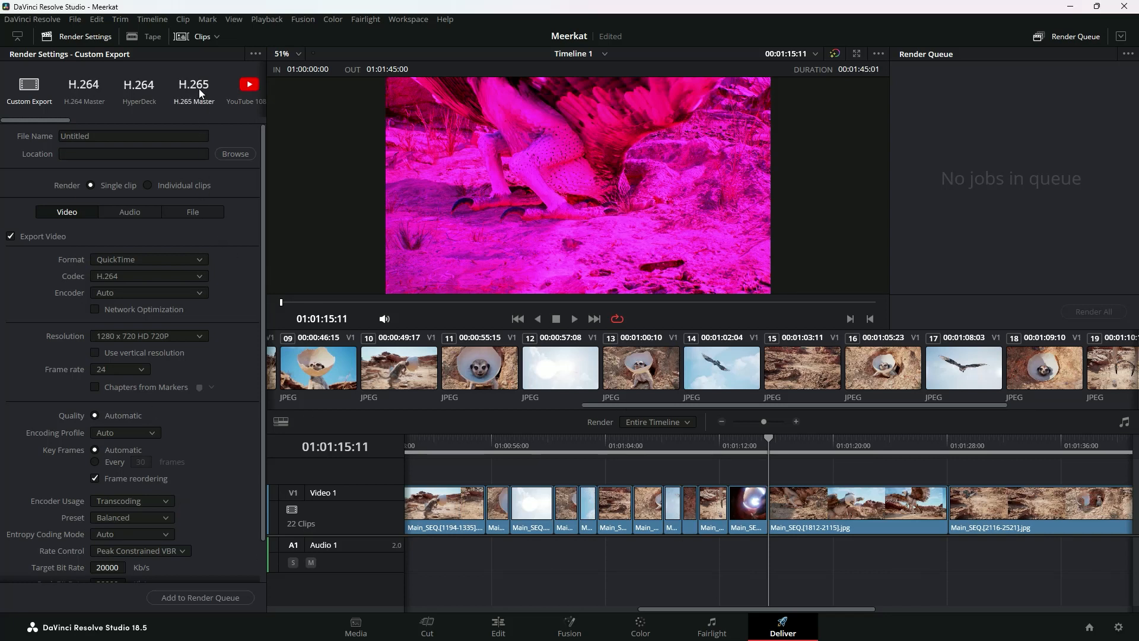
click(194, 87)
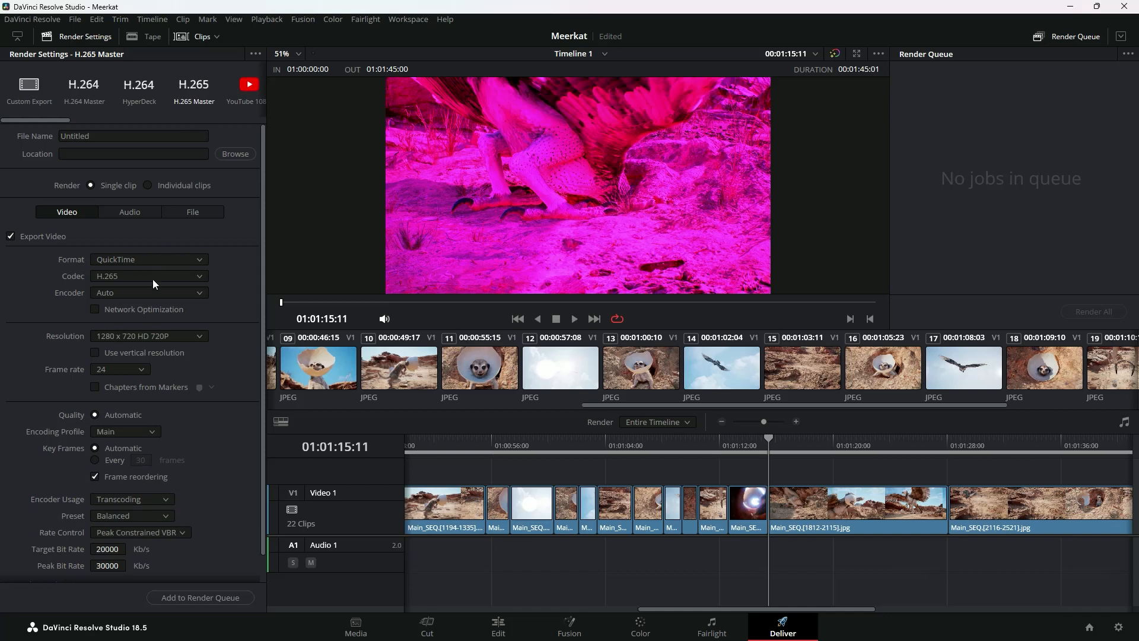
click(149, 259)
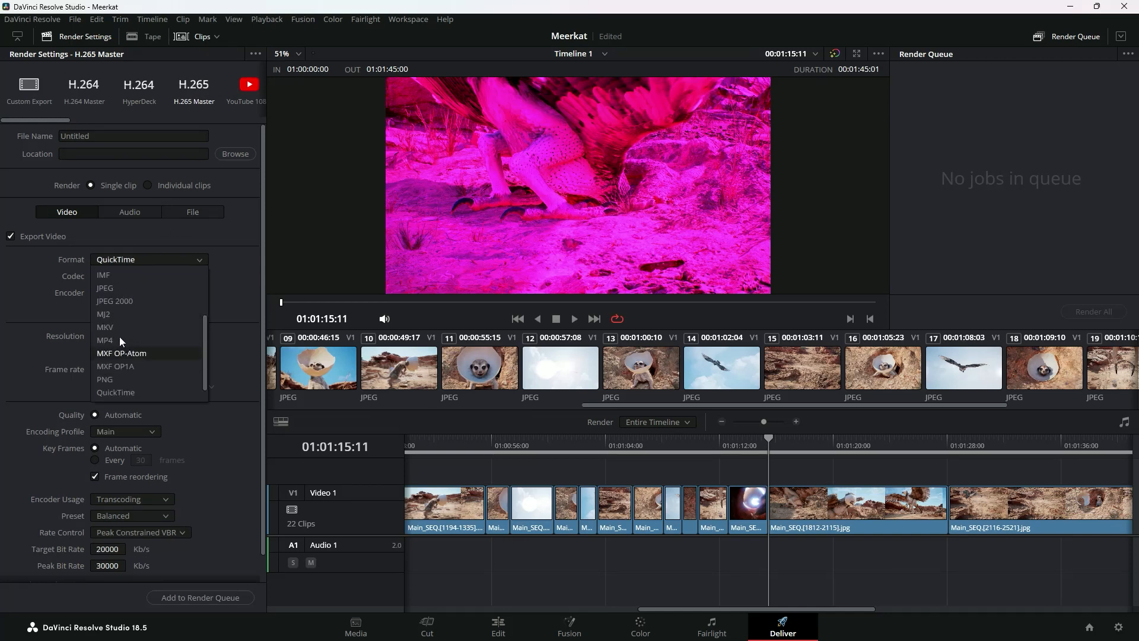
click(104, 340)
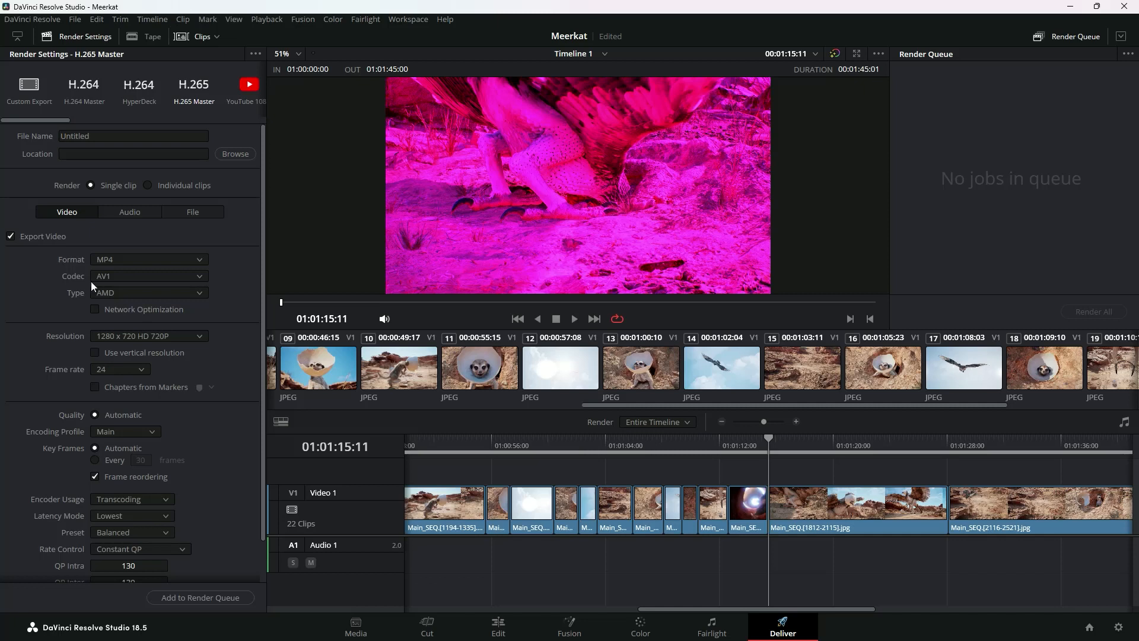
click(149, 276)
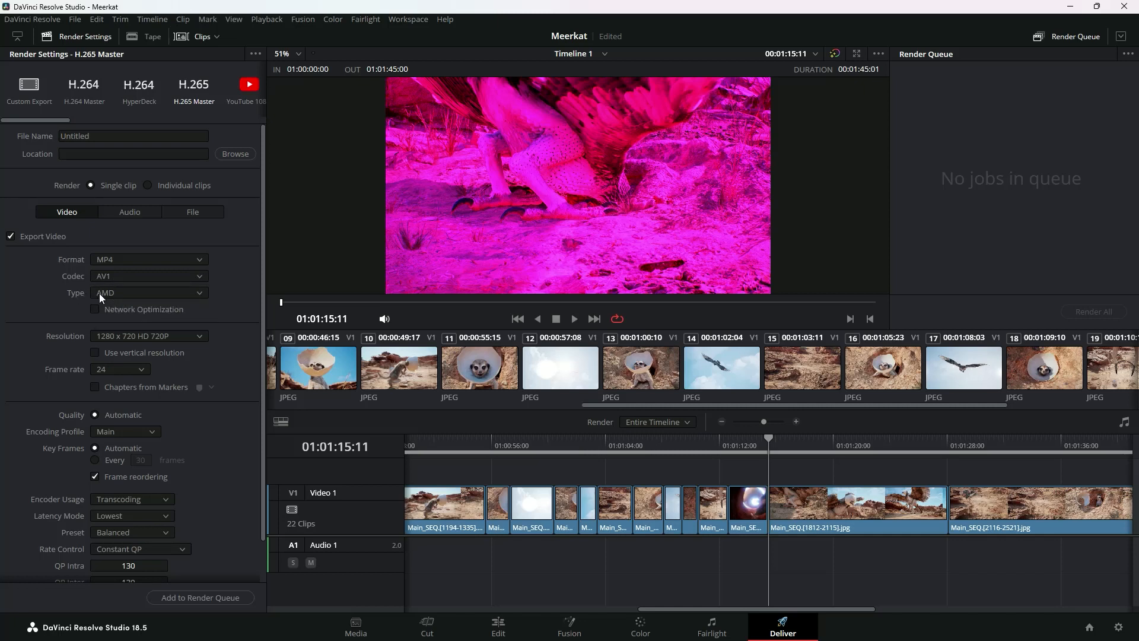
mouse_move(227, 298)
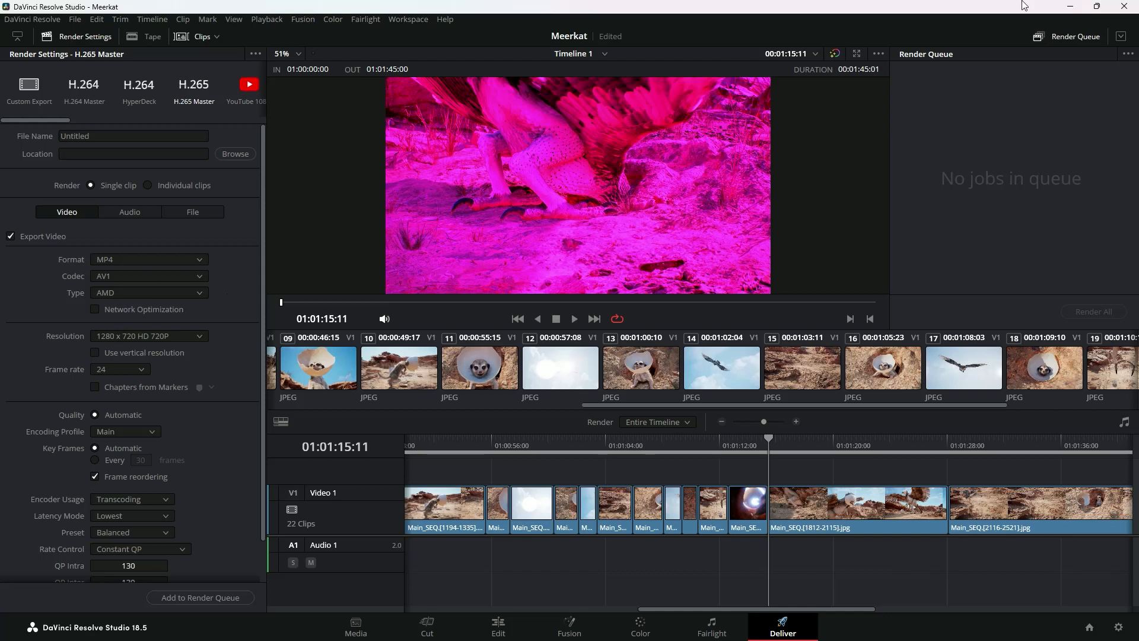
mouse_move(1070, 10)
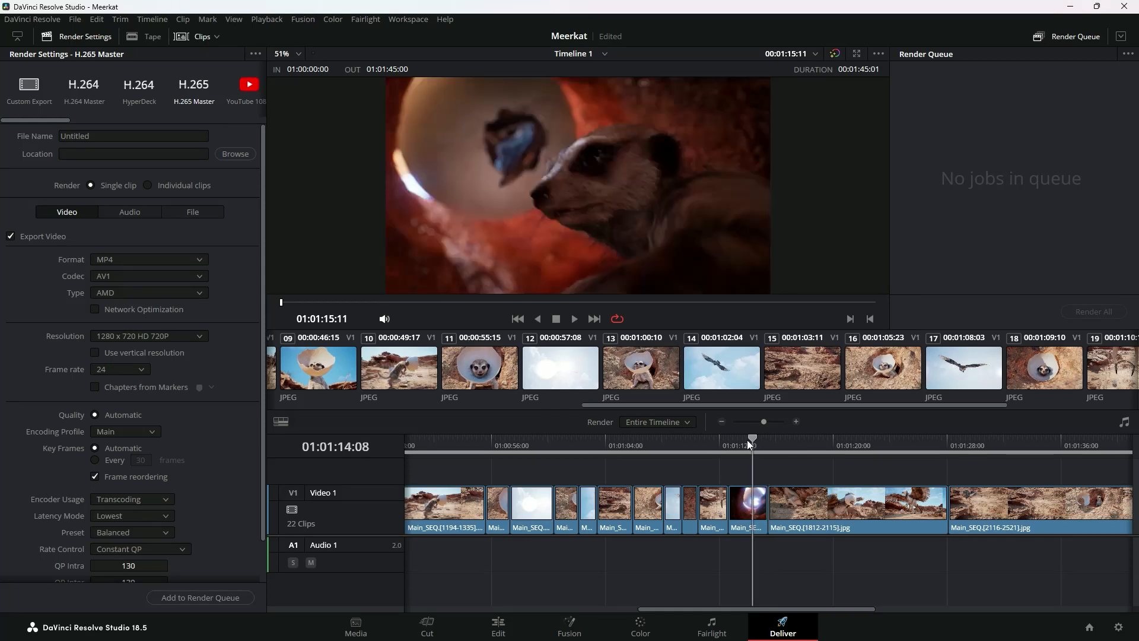
drag(751, 440, 663, 440)
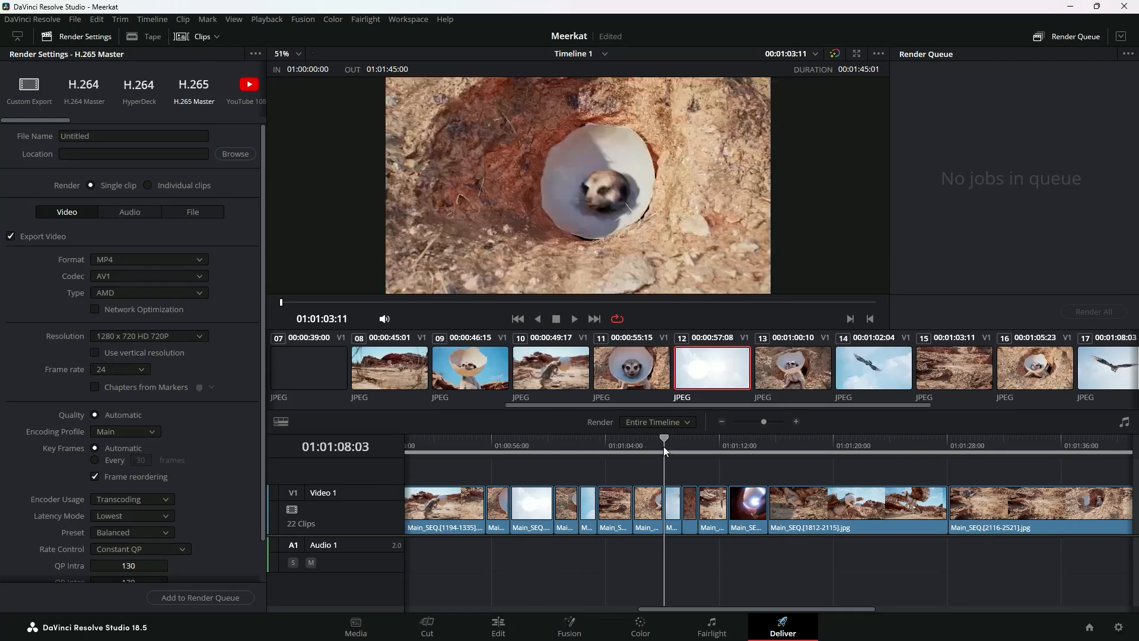